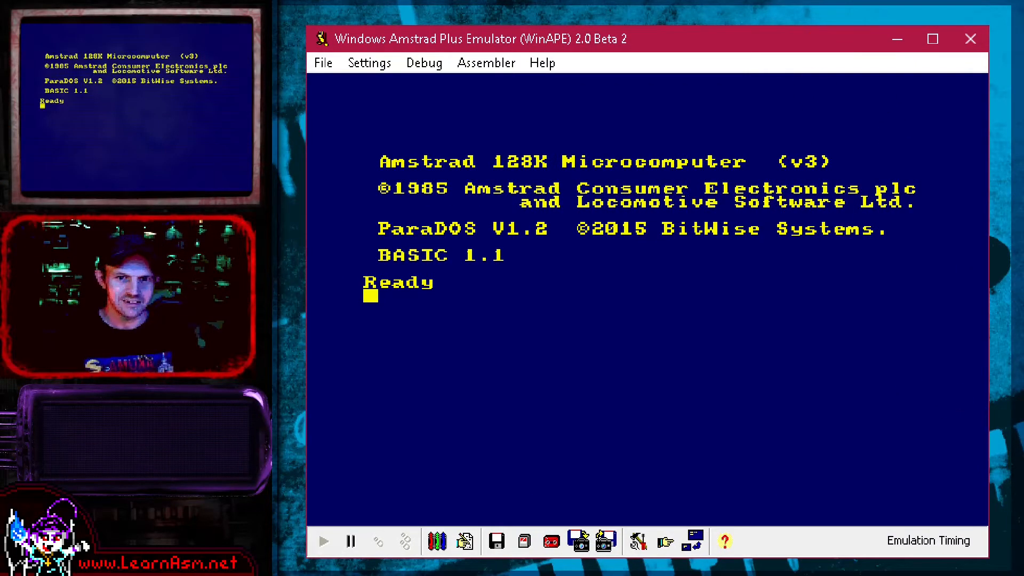
mouse_move(721, 338)
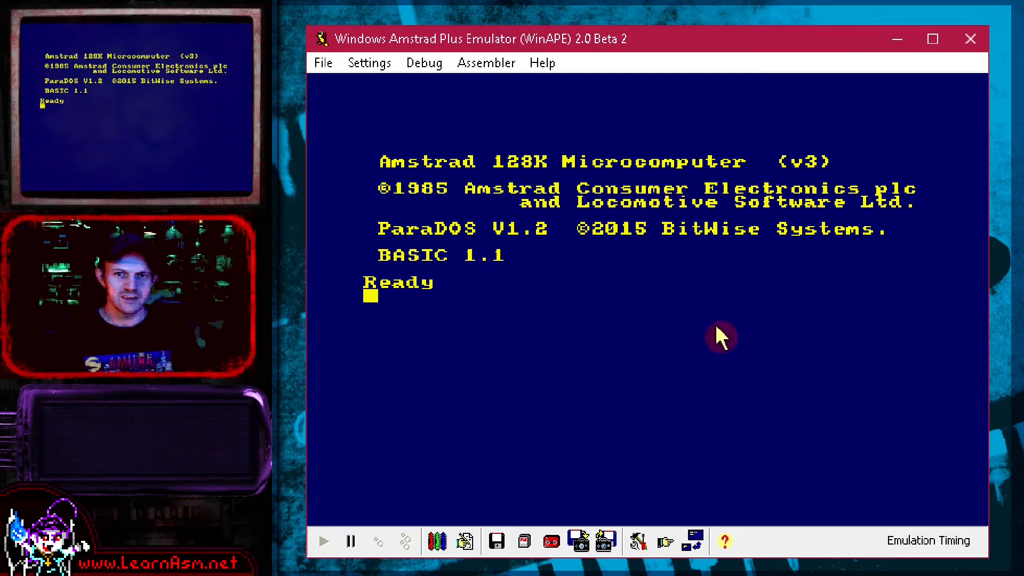
mouse_move(555, 209)
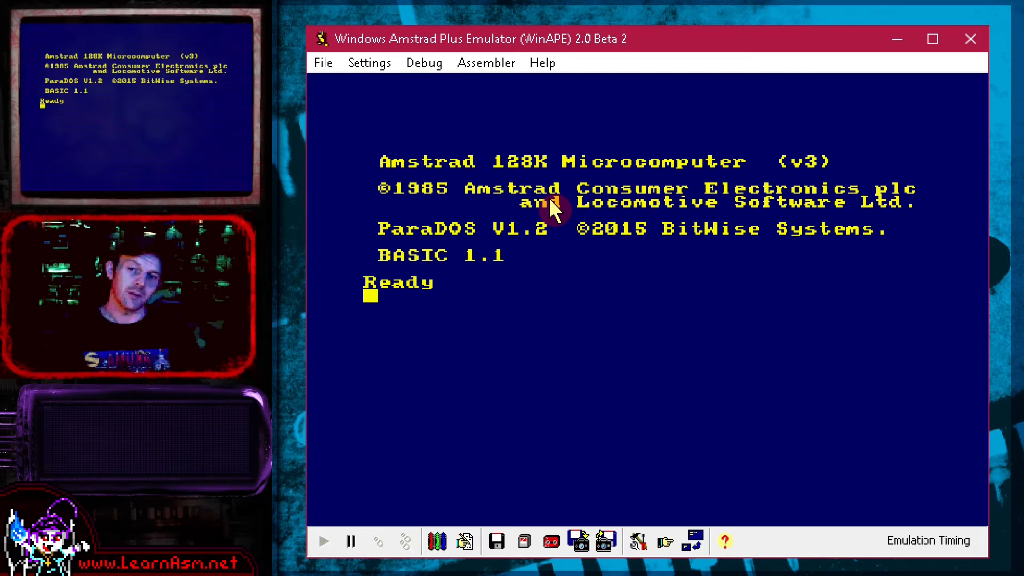
mouse_move(555, 215)
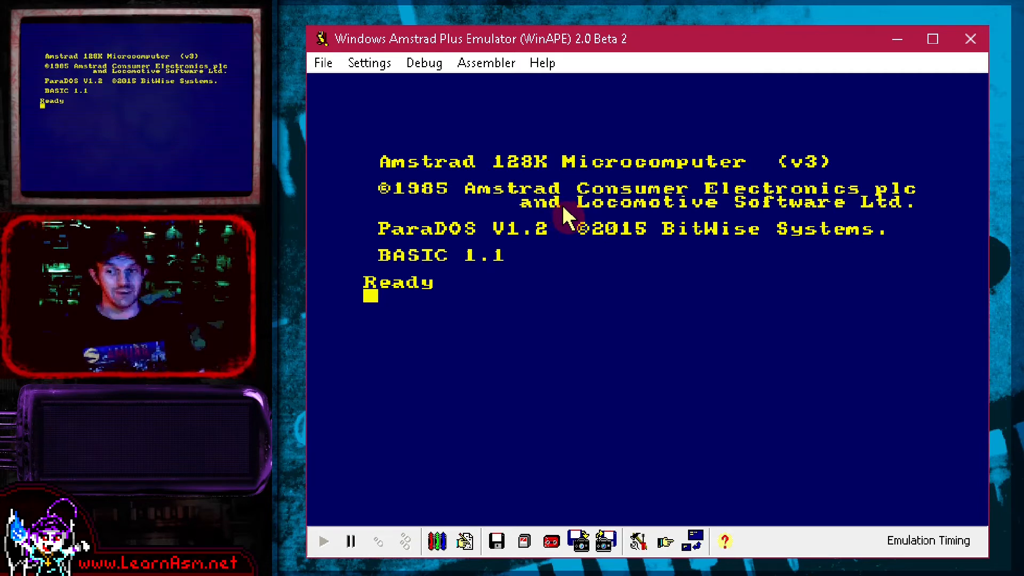
mouse_move(510, 117)
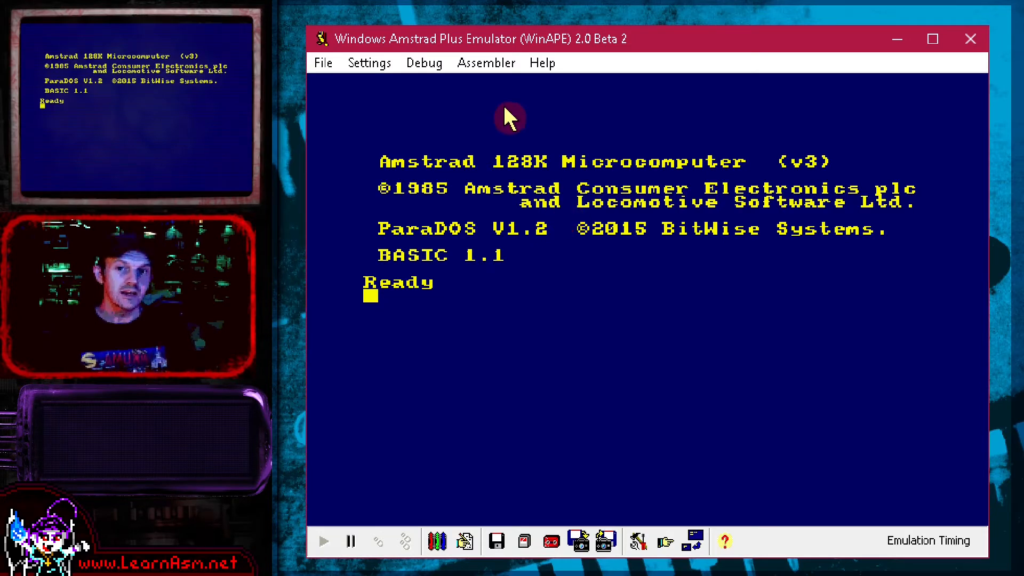
mouse_move(503, 97)
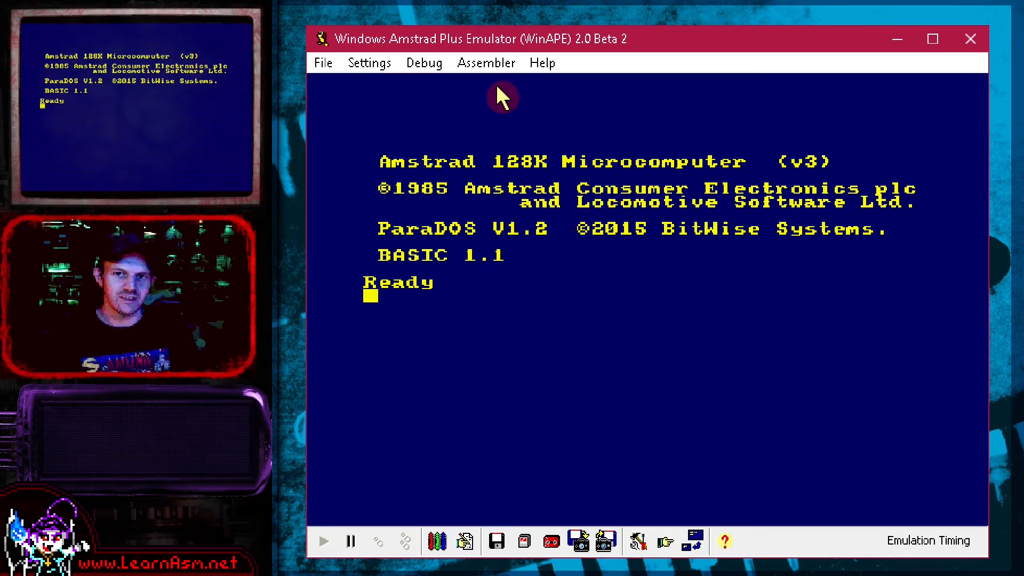
Step: Load MAXAM114 into ROM slot Upper 1 via Settings > Memory and apply, rebooting with MAXAM listed
click(368, 62)
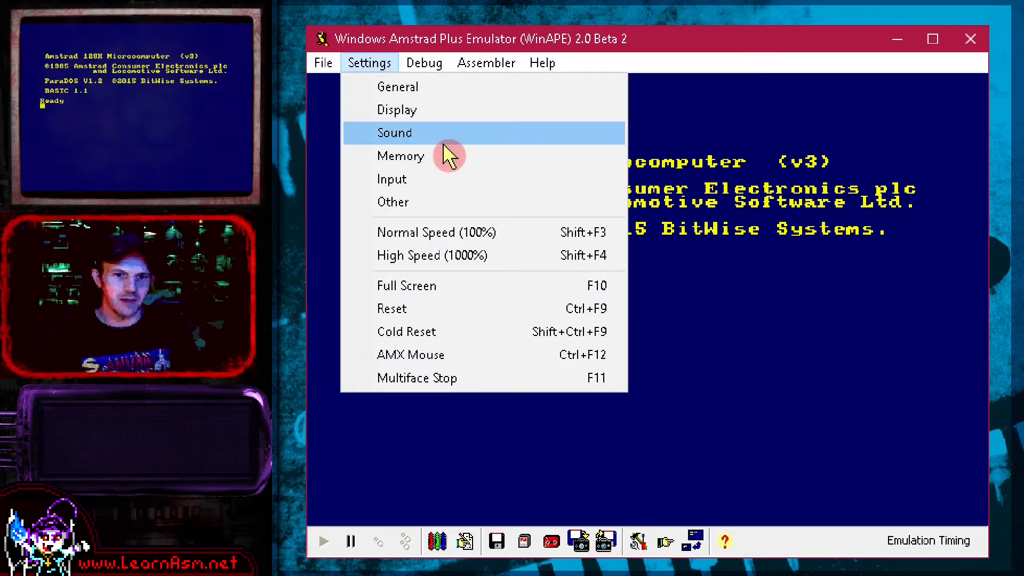
mouse_move(458, 156)
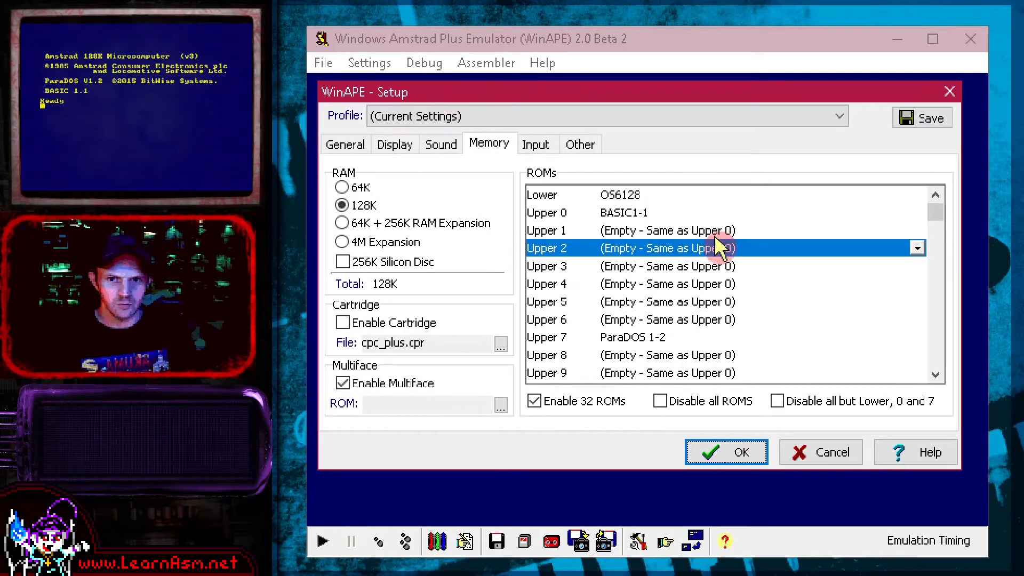
click(666, 231)
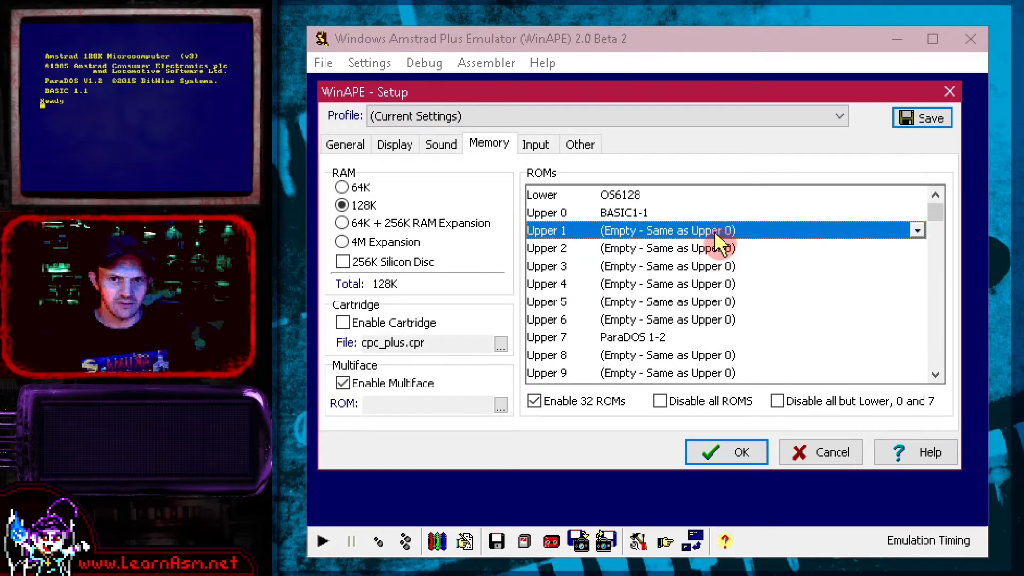
click(917, 231)
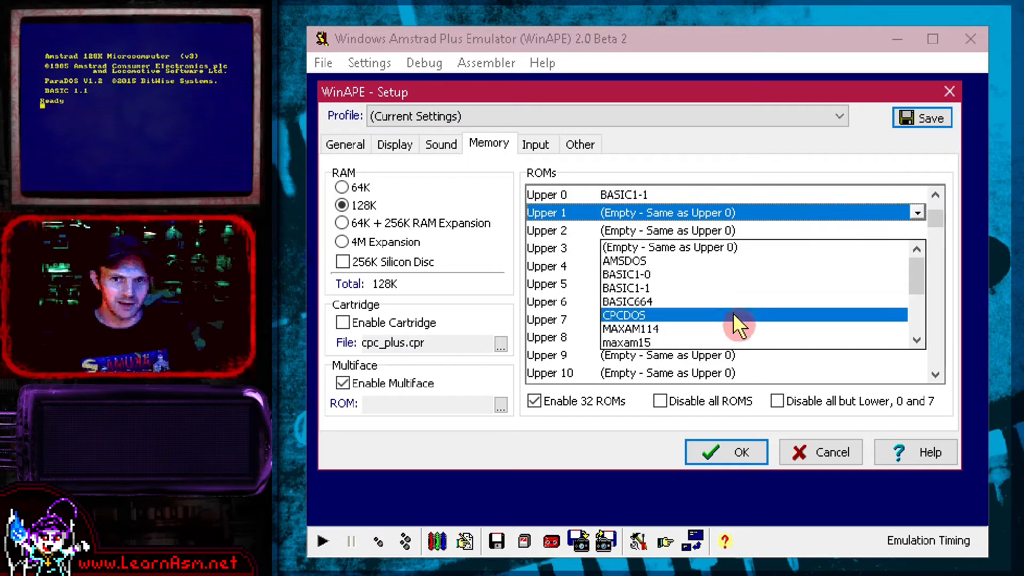
click(630, 328)
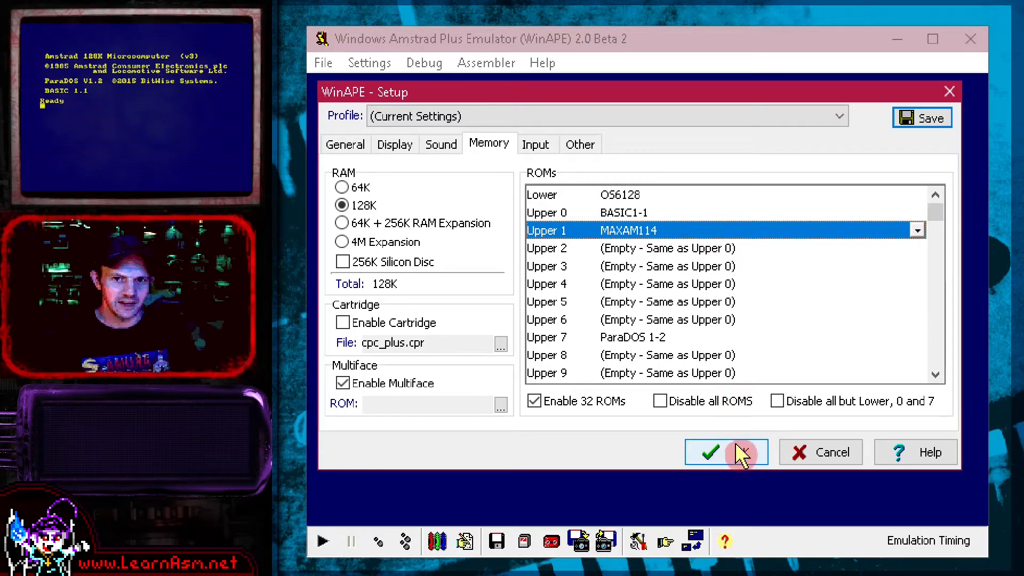
click(709, 452)
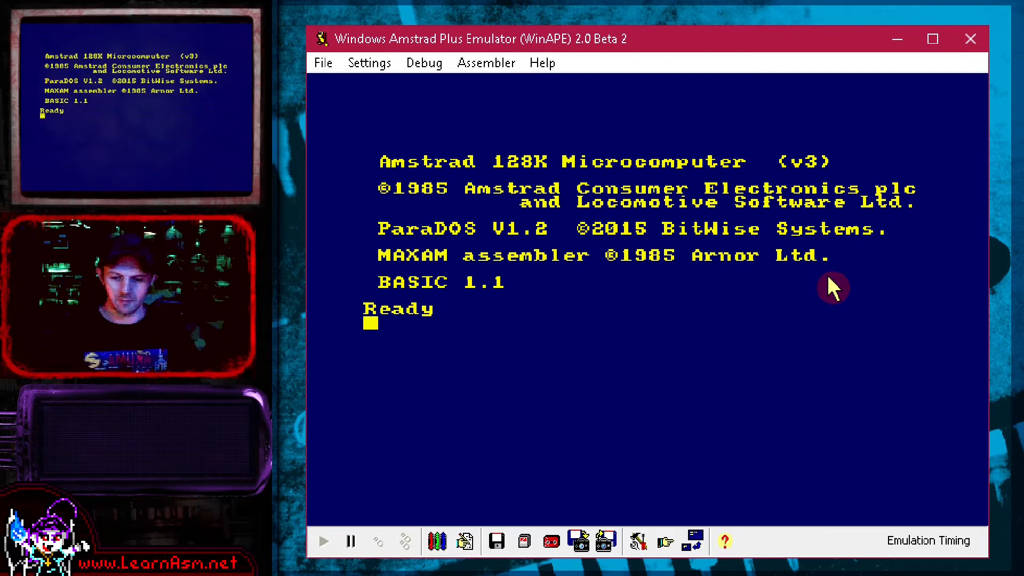
Step: Enter |m at the BASIC prompt for MAXAM's main menu, then T for its empty text editor
text(lm)
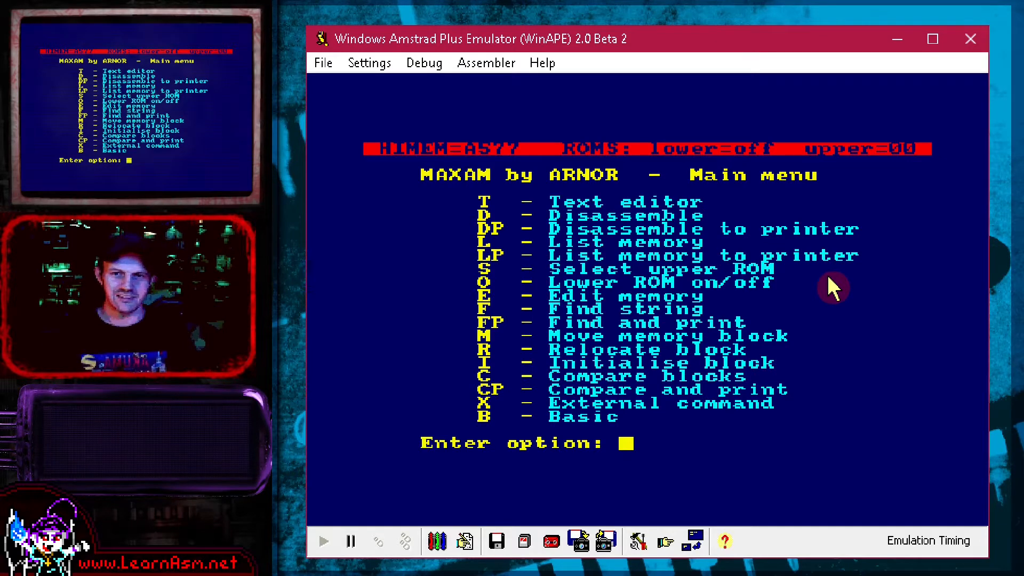
mouse_move(594, 196)
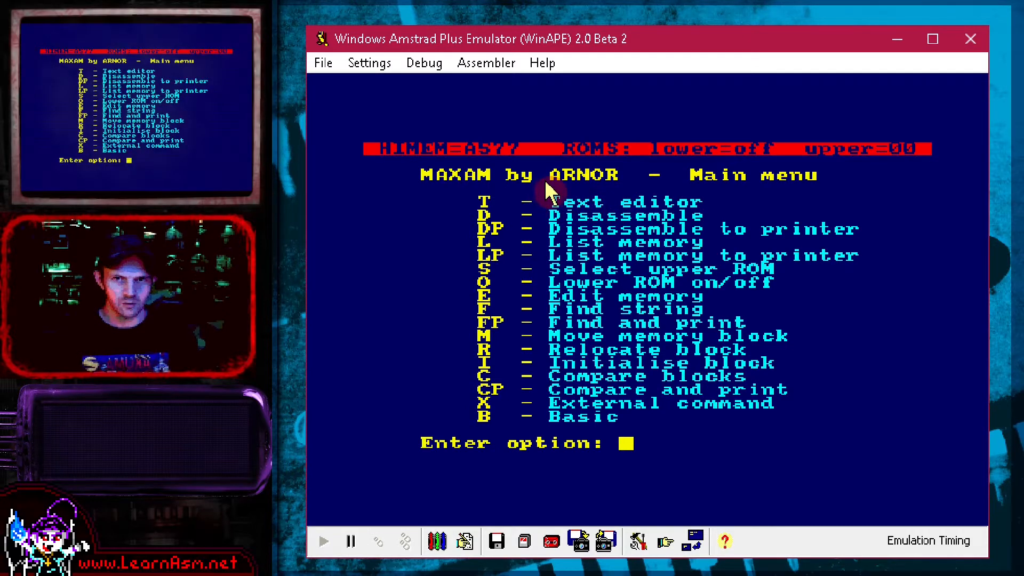
text(t)
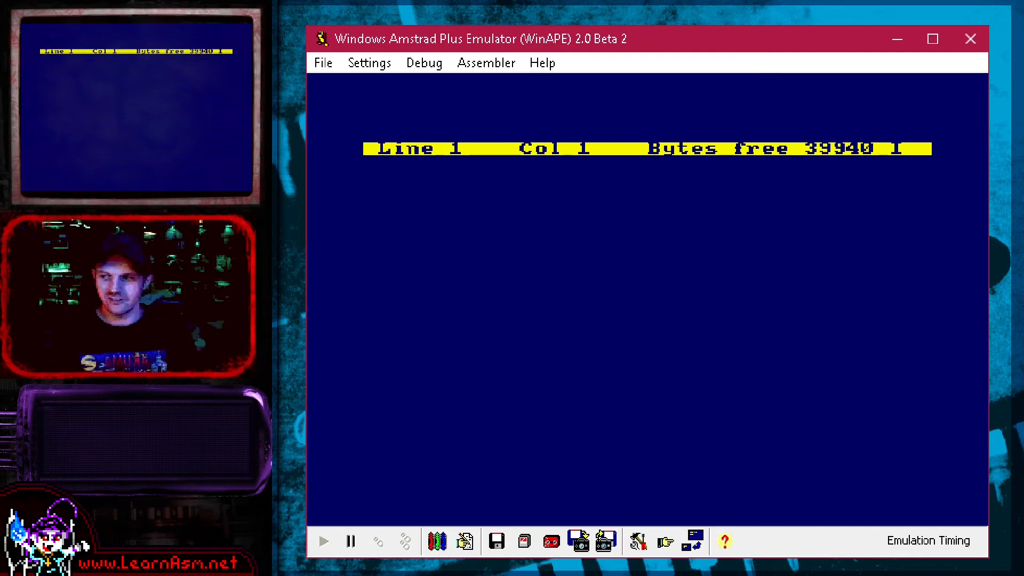
Step: Auto-type the pasted Hello World assembly source into the MAXAM editor
click(323, 63)
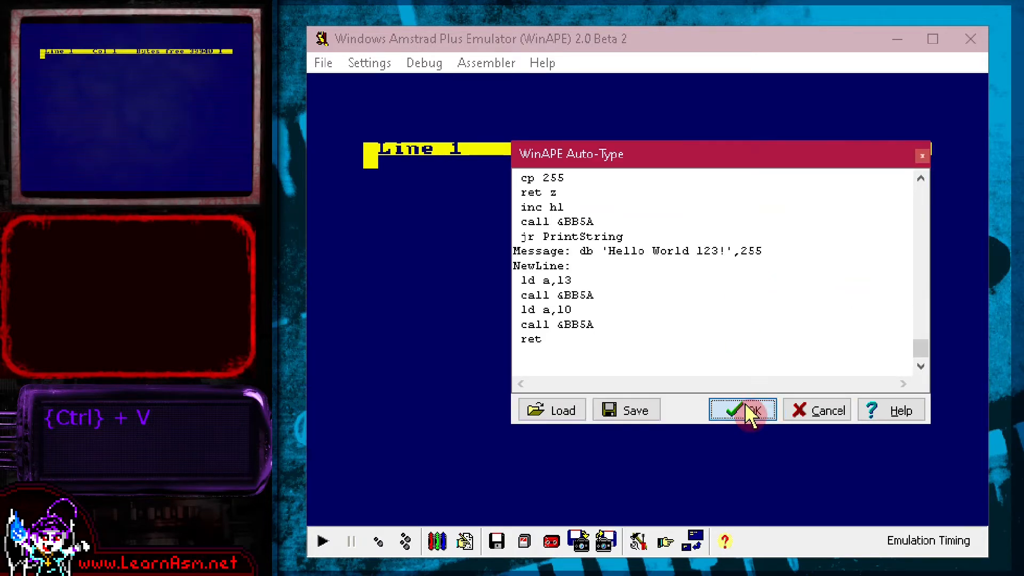
click(743, 410)
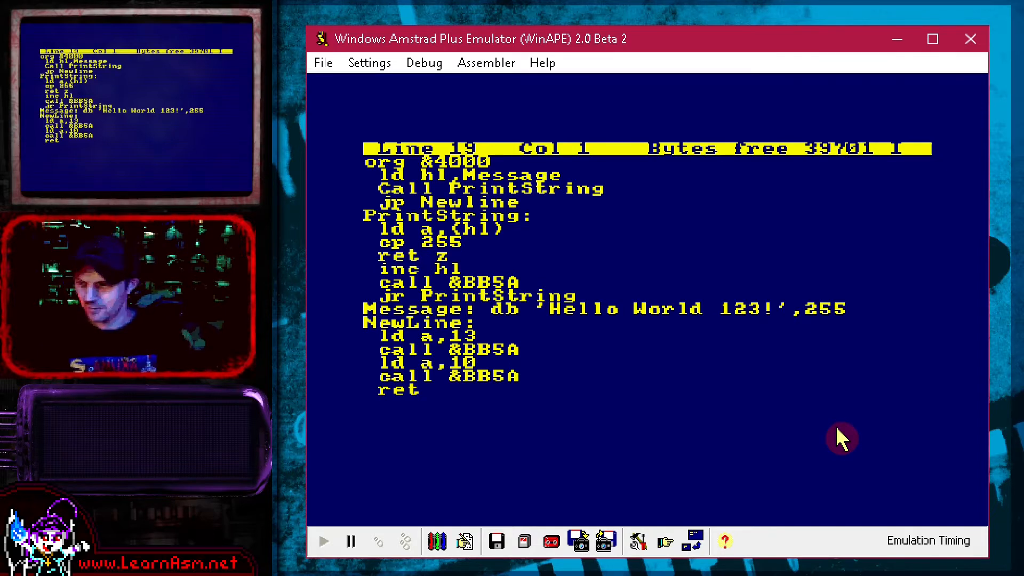
mouse_move(777, 433)
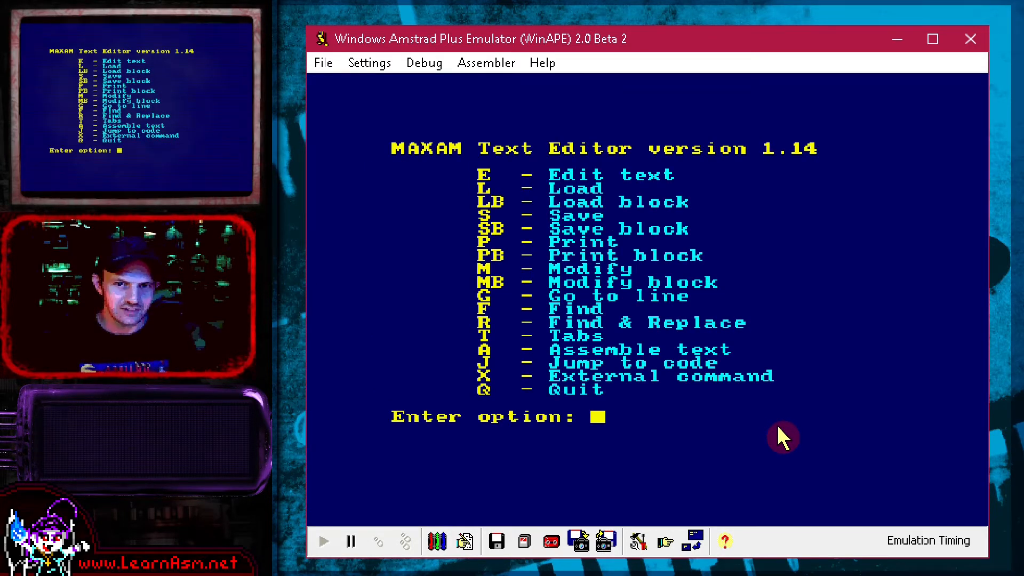
Step: Assemble the source with A, then jump to the code at execution address 4000
text(A)
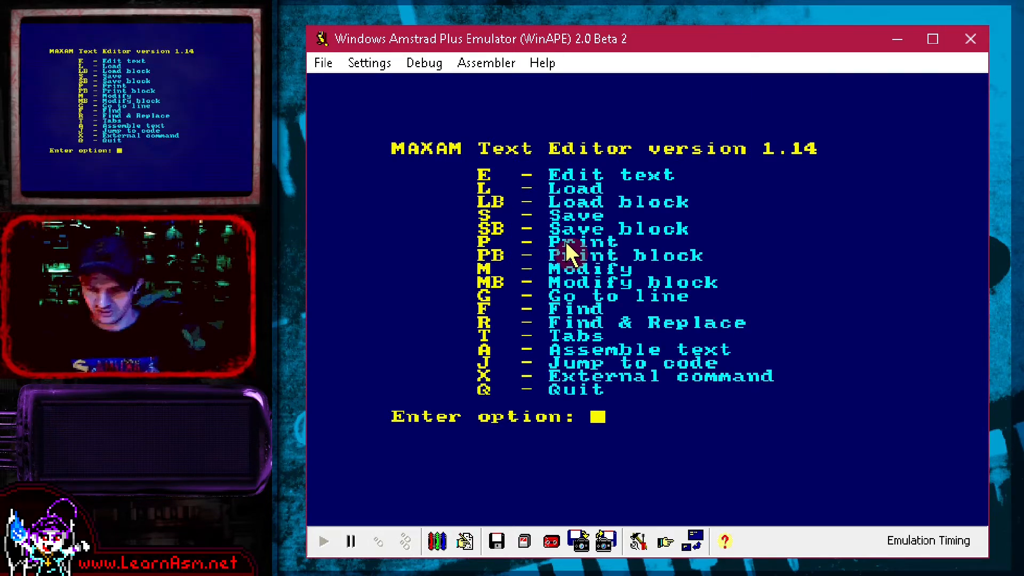
text(J)
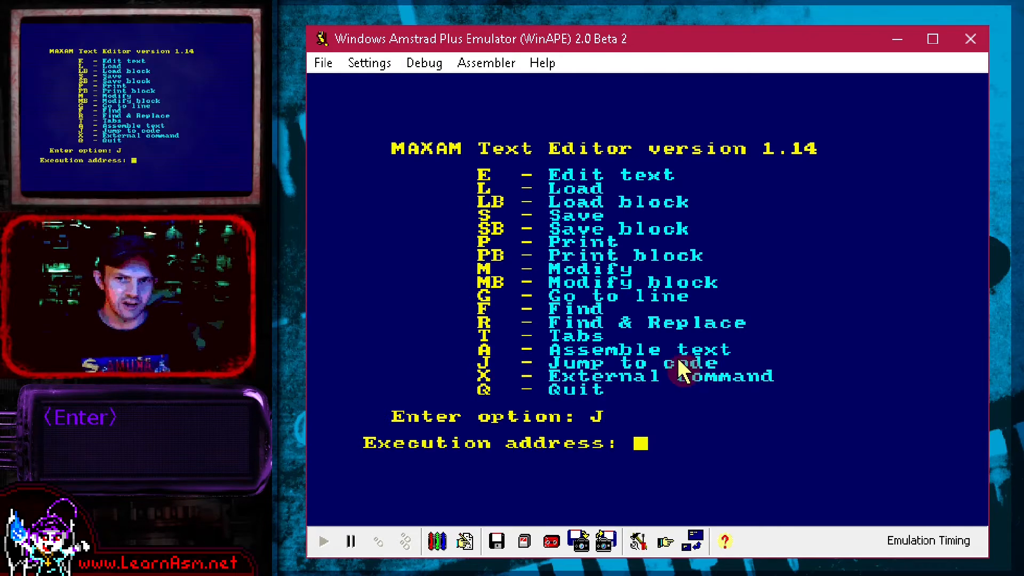
text(40)
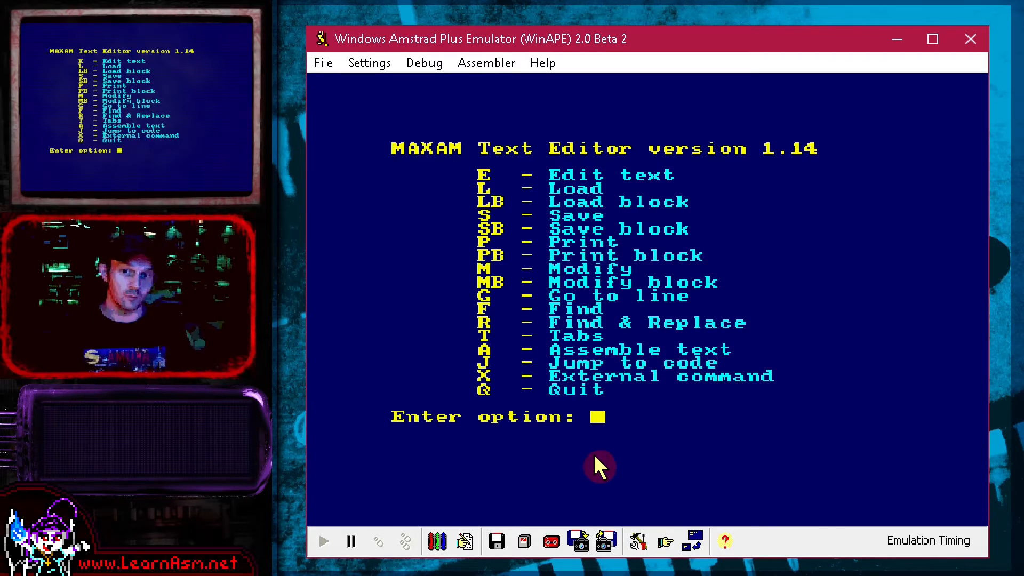
mouse_move(683, 441)
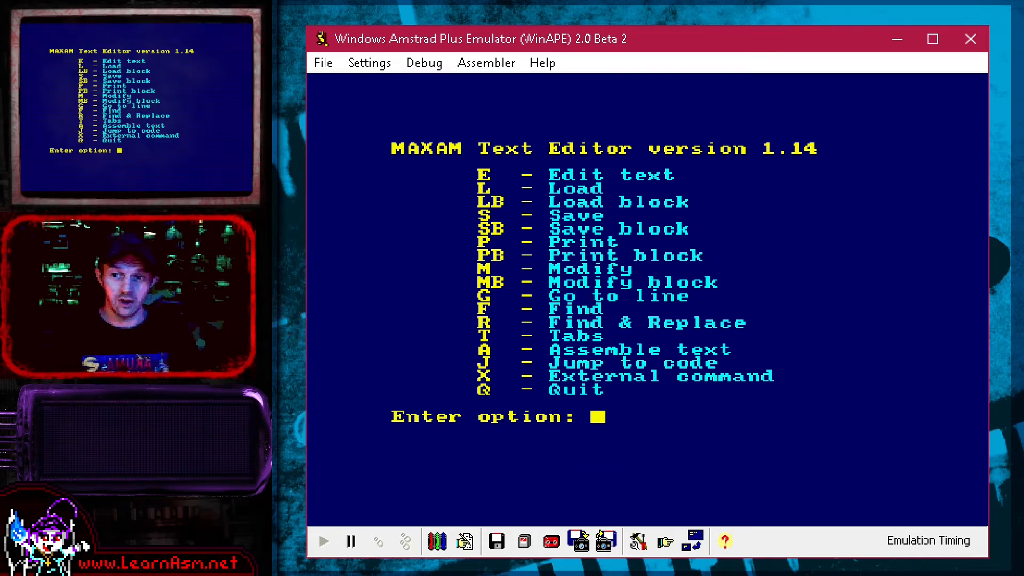
mouse_move(591, 63)
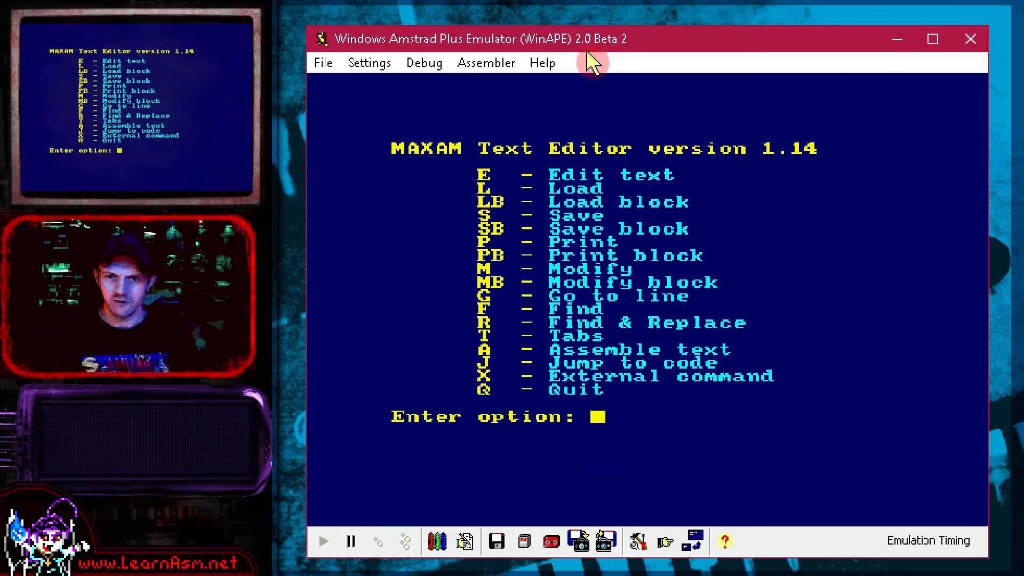
mouse_move(424, 63)
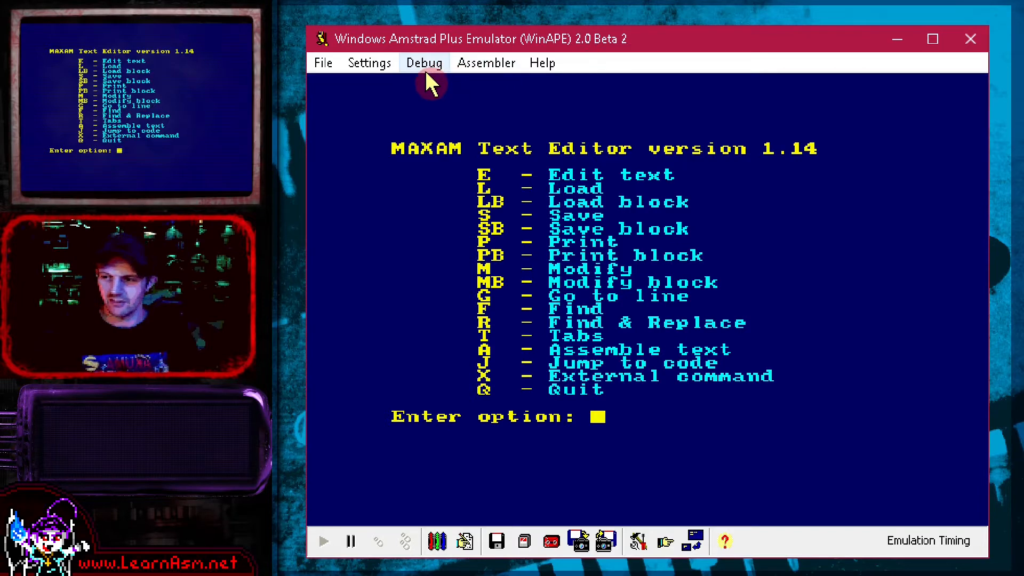
Step: Set ROM slot Upper 1 back to (Empty - Same as Upper 0) and reboot without MAXAM
click(368, 63)
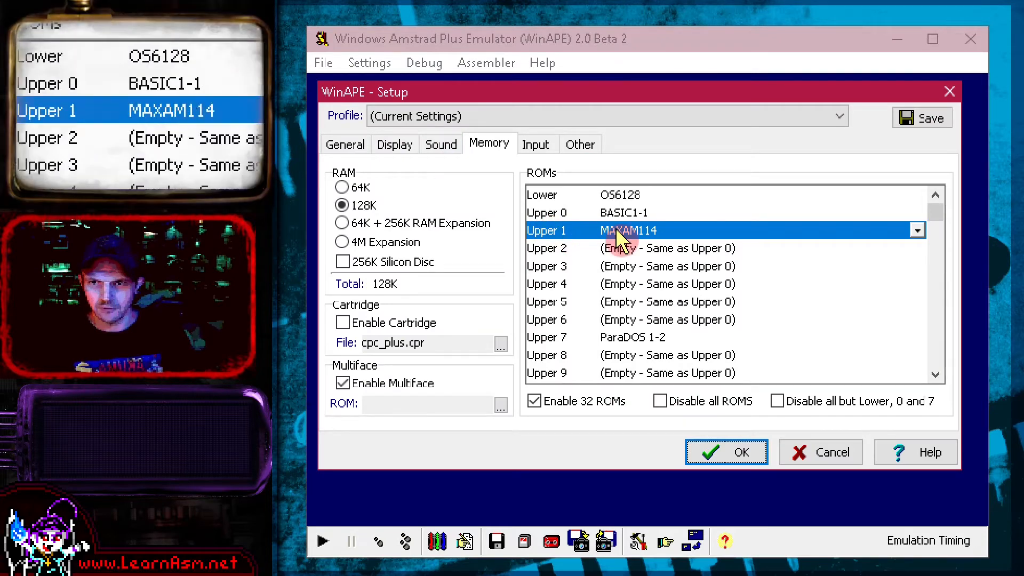
click(917, 230)
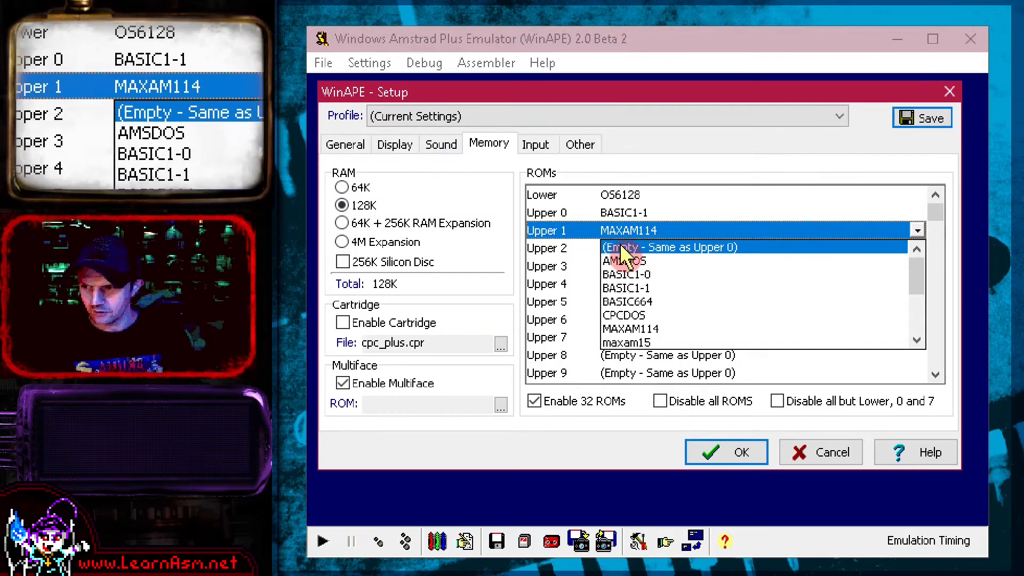
click(726, 452)
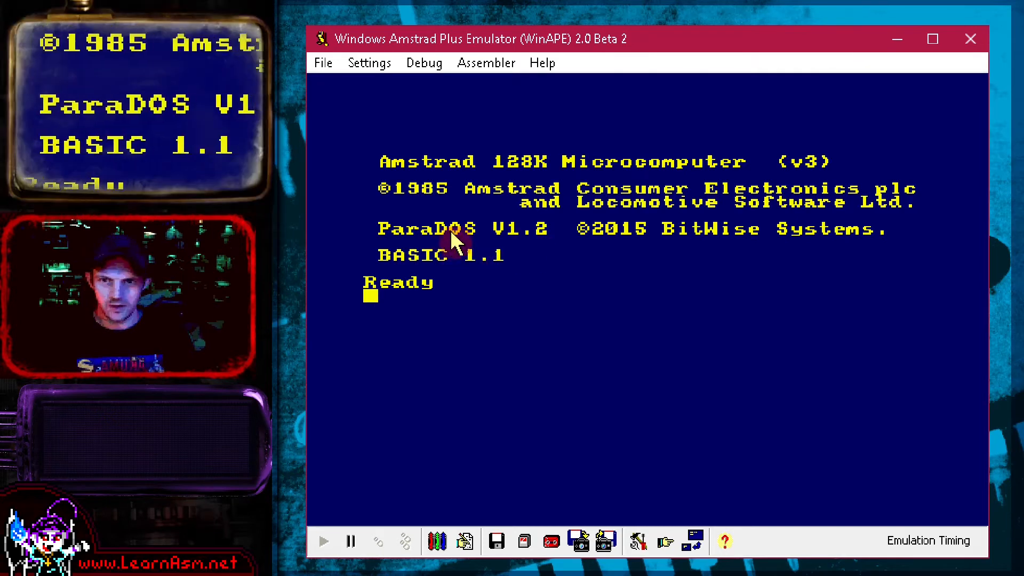
mouse_move(752, 262)
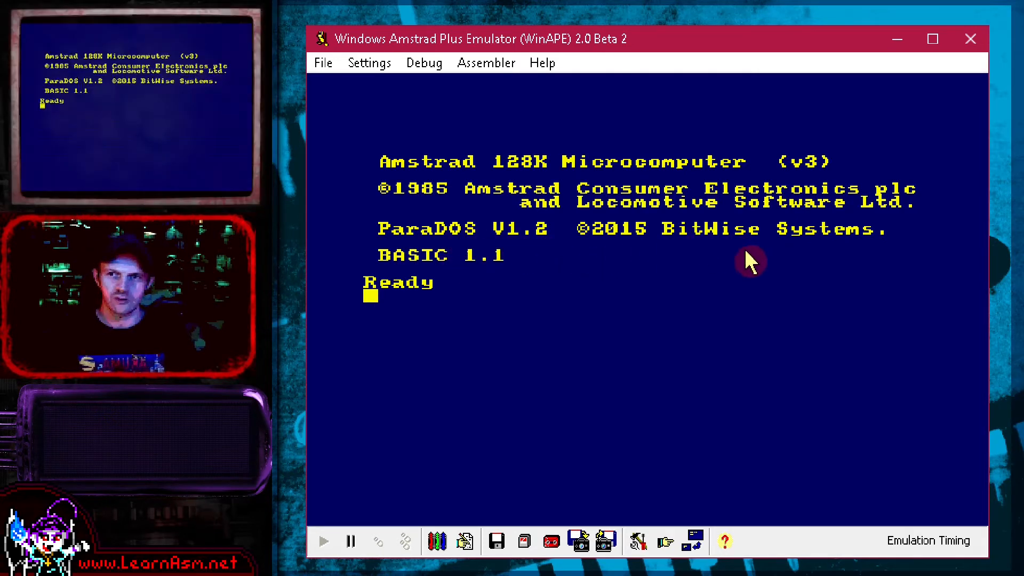
mouse_move(334, 65)
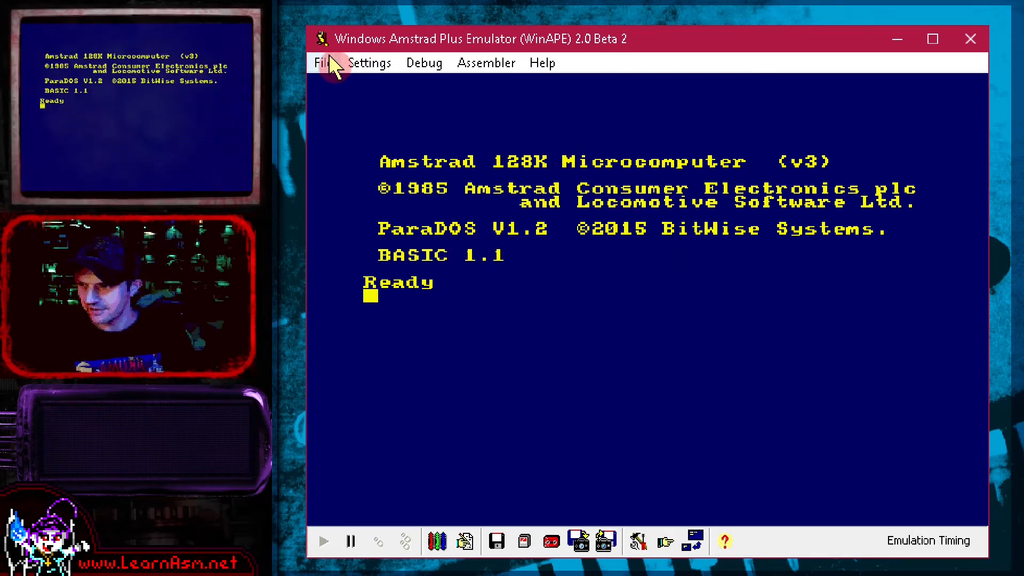
mouse_move(630, 99)
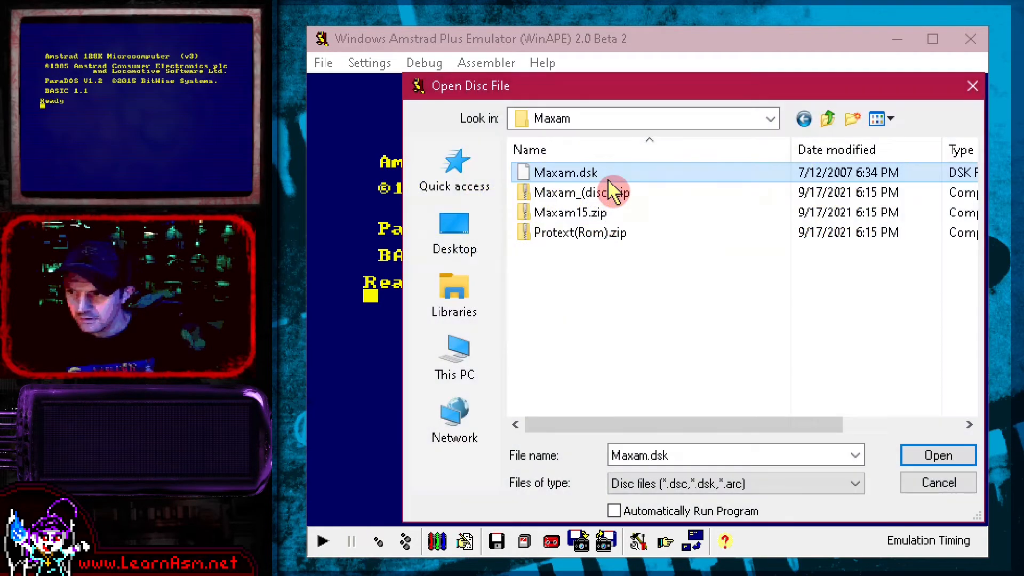
mouse_move(566, 172)
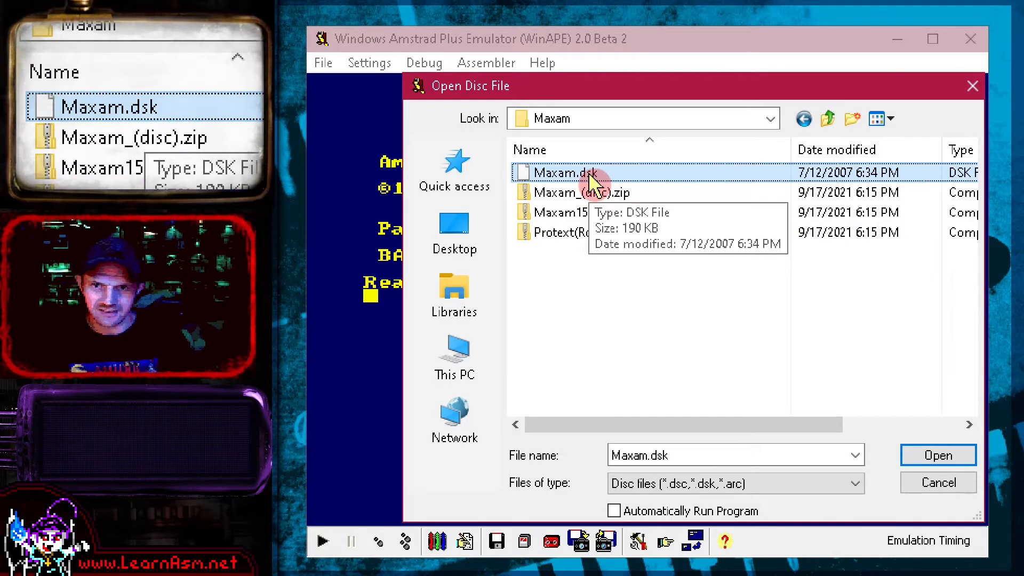
Step: Insert Maxam.dsk in Drive A, catalogue it with cat, and launch it with run"disc
click(937, 454)
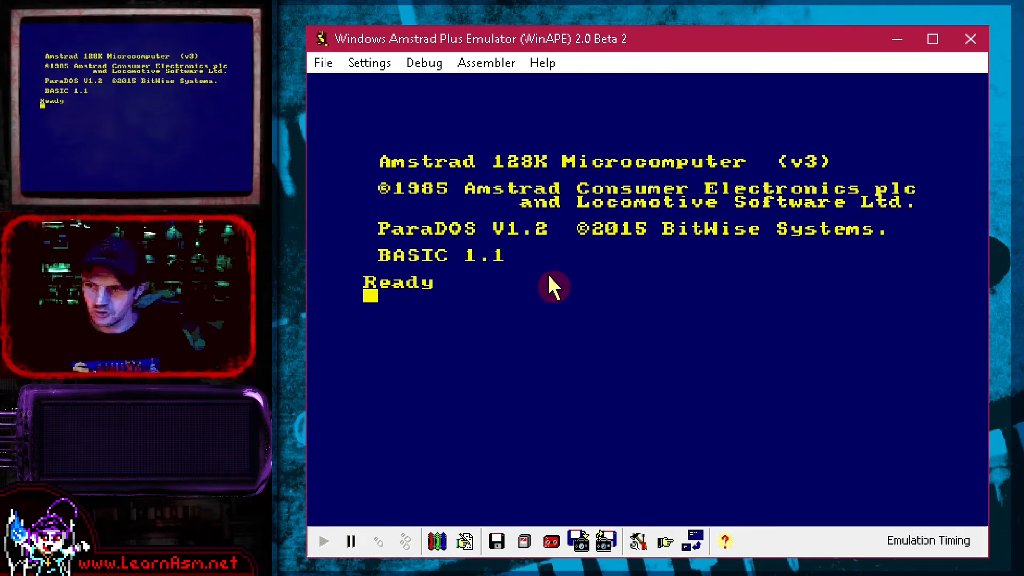
mouse_move(388, 323)
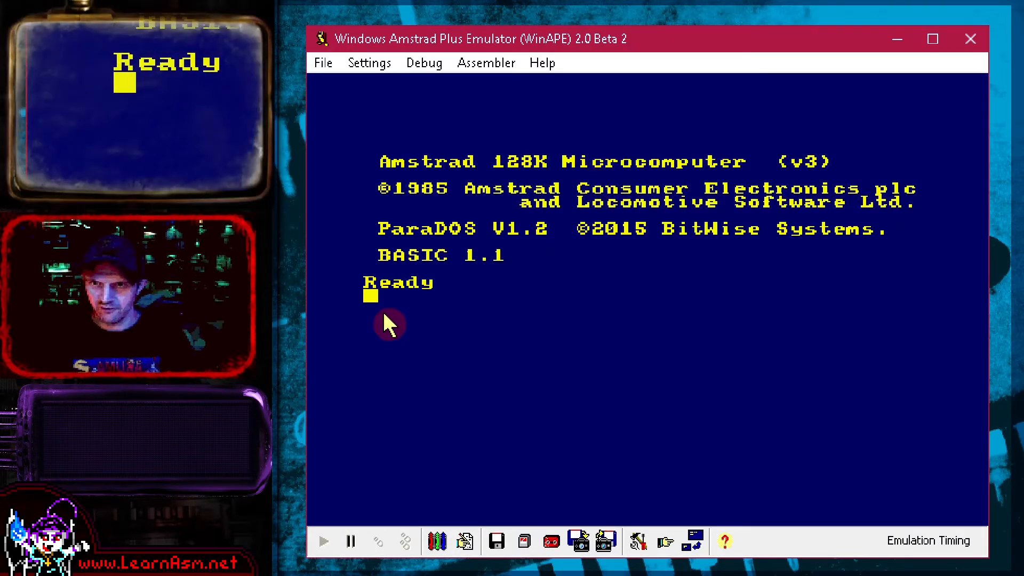
text(cat)
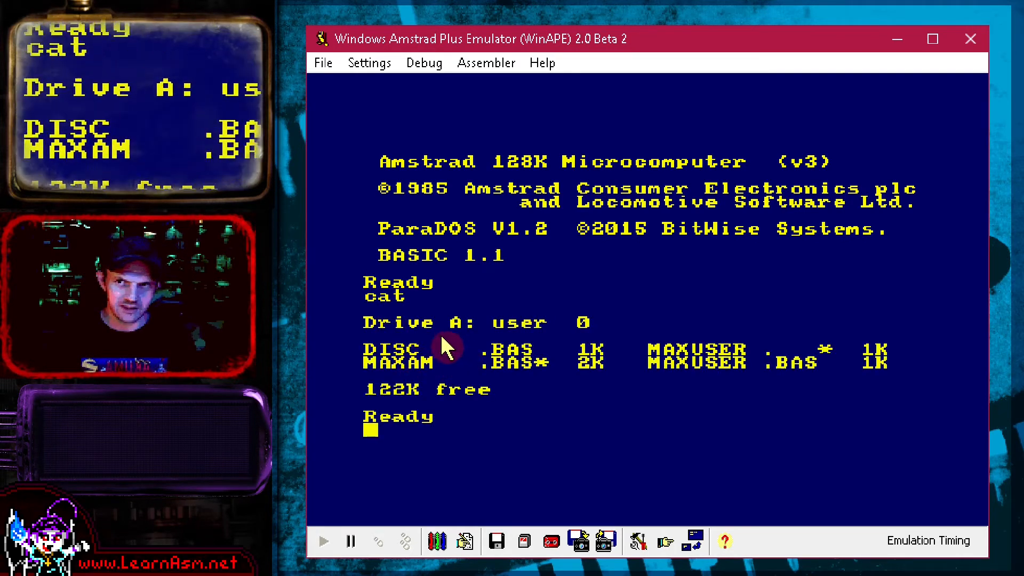
text(run)
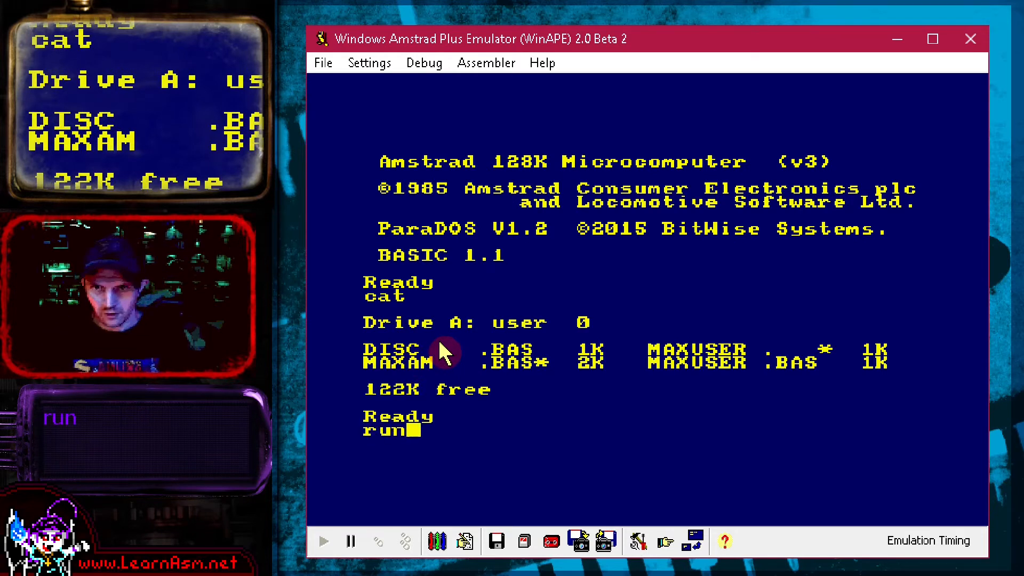
text("disc)
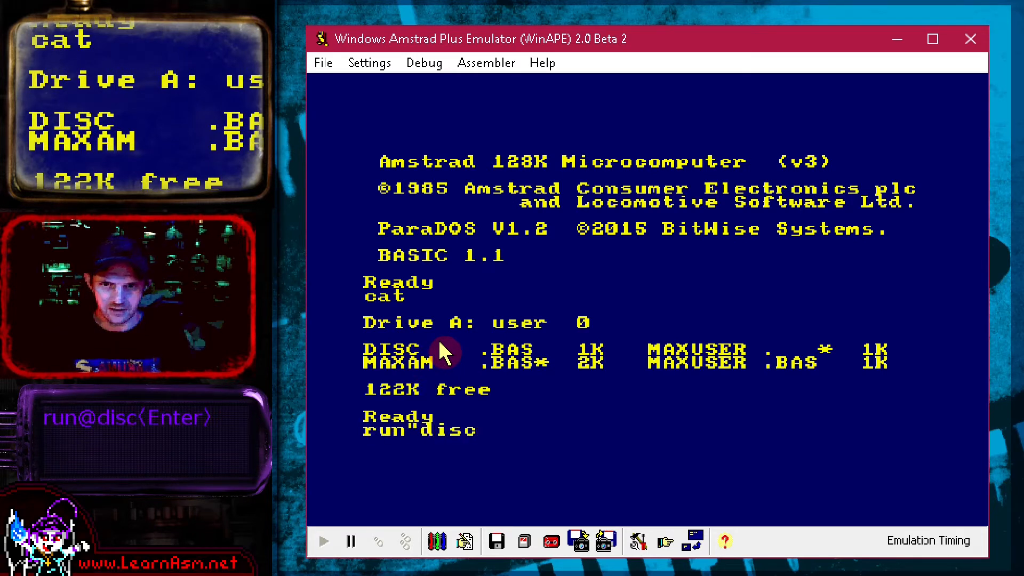
mouse_move(431, 430)
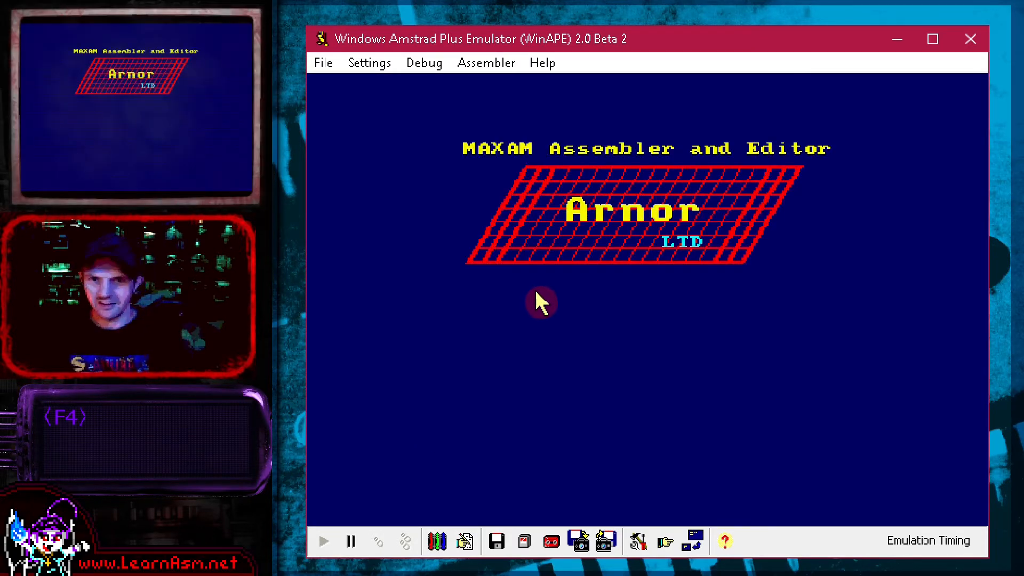
Step: Continue past the title screen, load only the assembler/monitor (option 3) and reserve 200 bytes
key(f3)
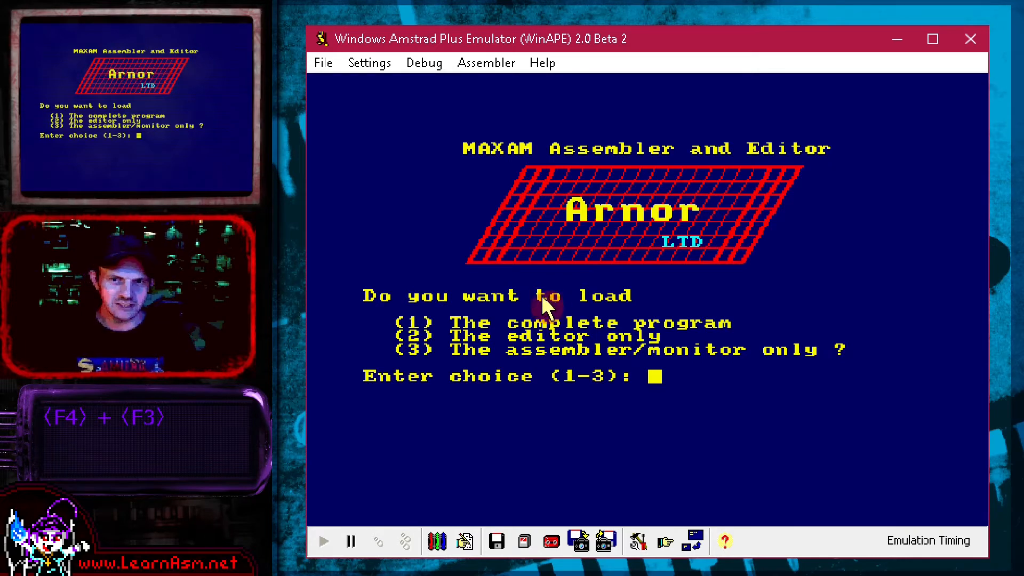
mouse_move(500, 326)
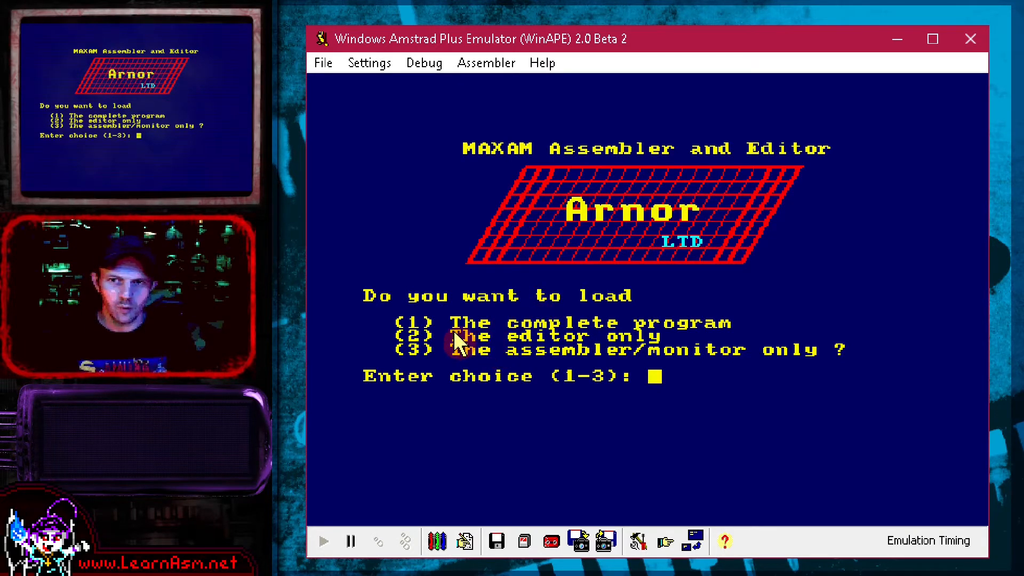
mouse_move(437, 339)
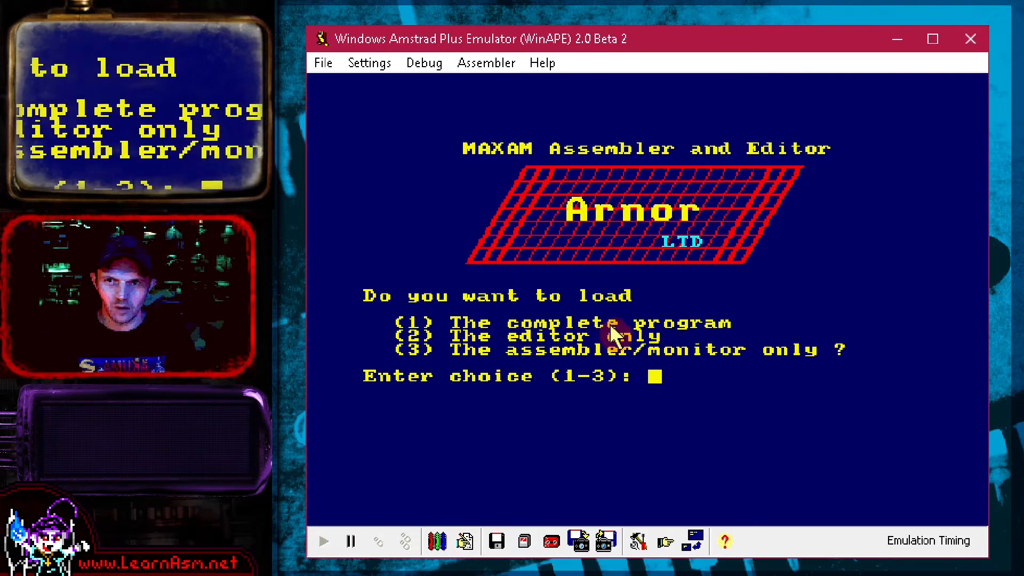
mouse_move(698, 363)
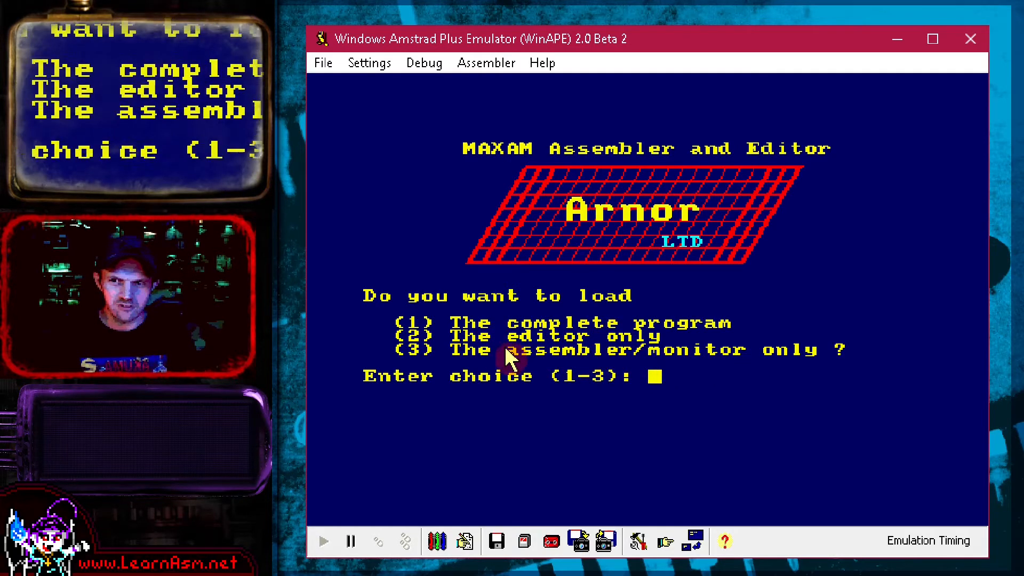
text(3)
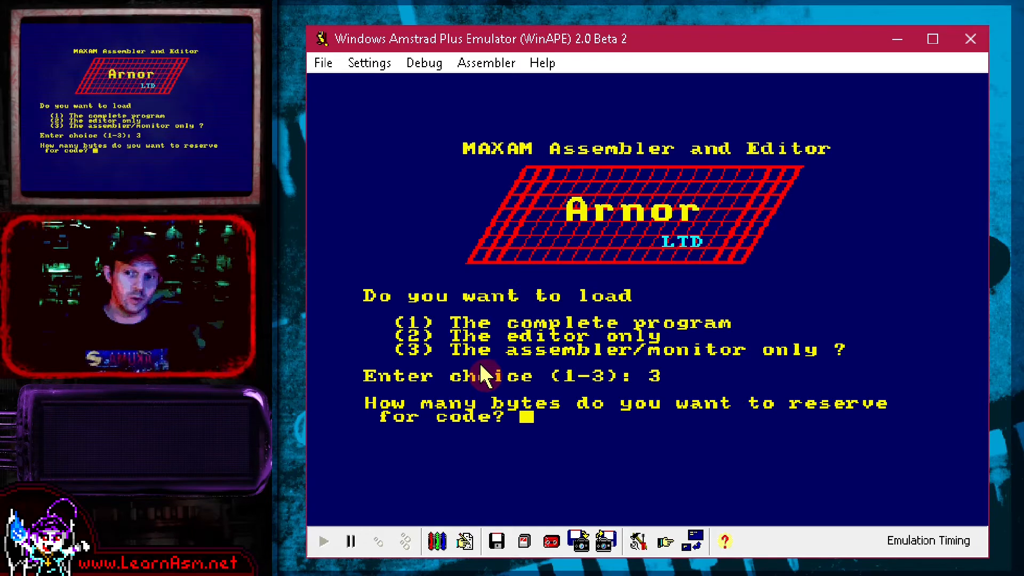
mouse_move(514, 427)
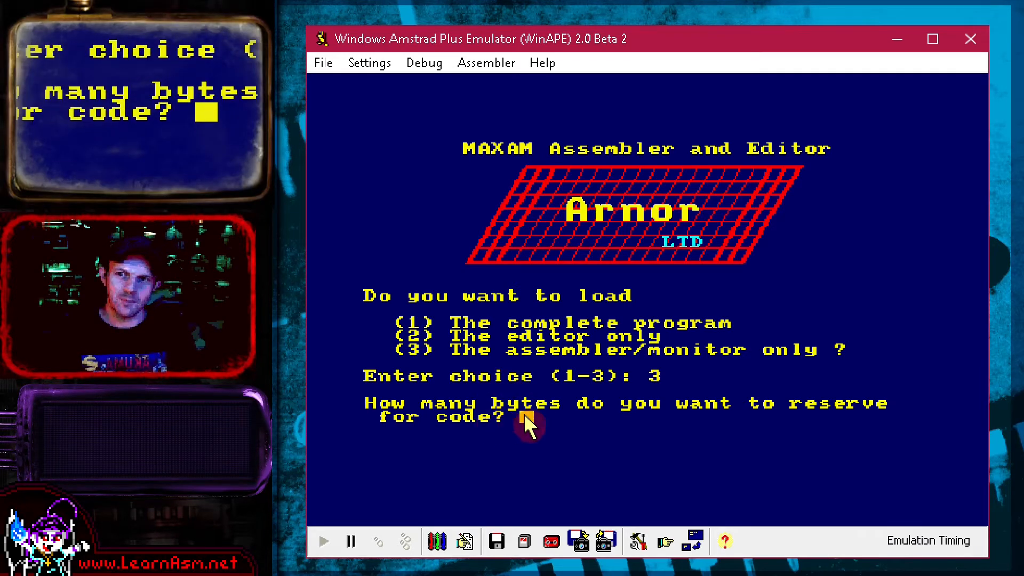
text(200)
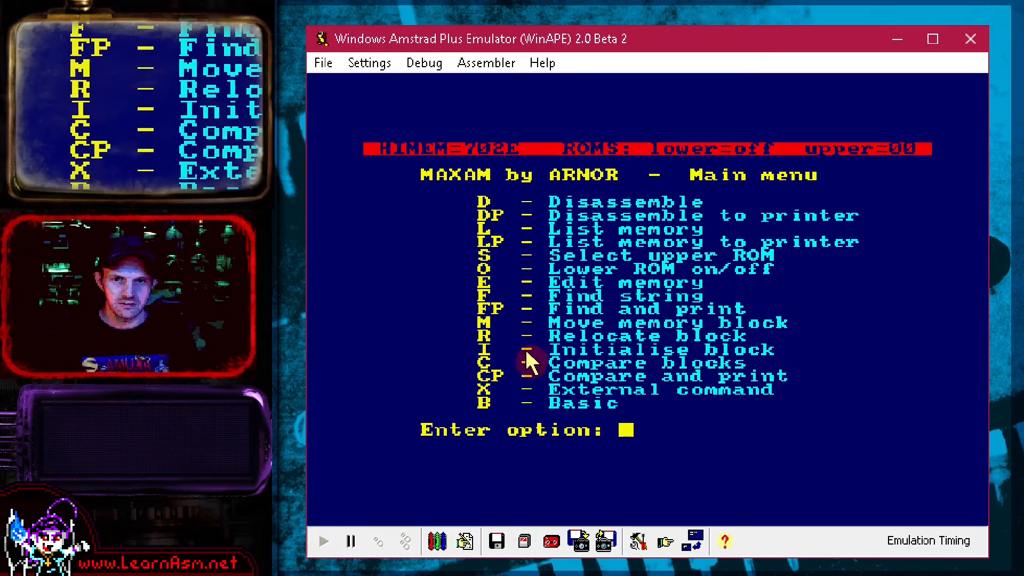
mouse_move(489, 304)
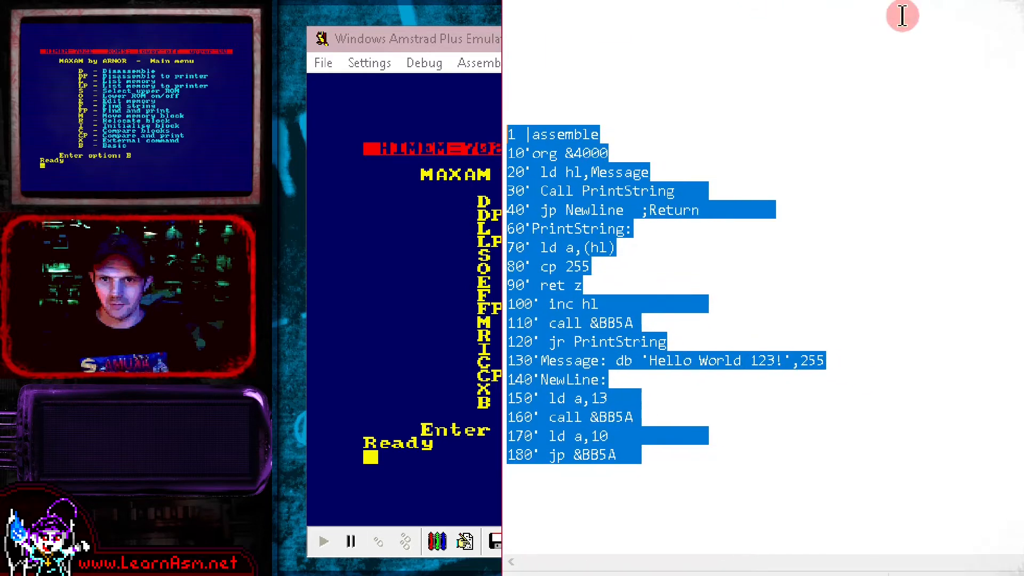
Step: Review the |assemble Hello World source listing, marking its org &4000 line
click(545, 171)
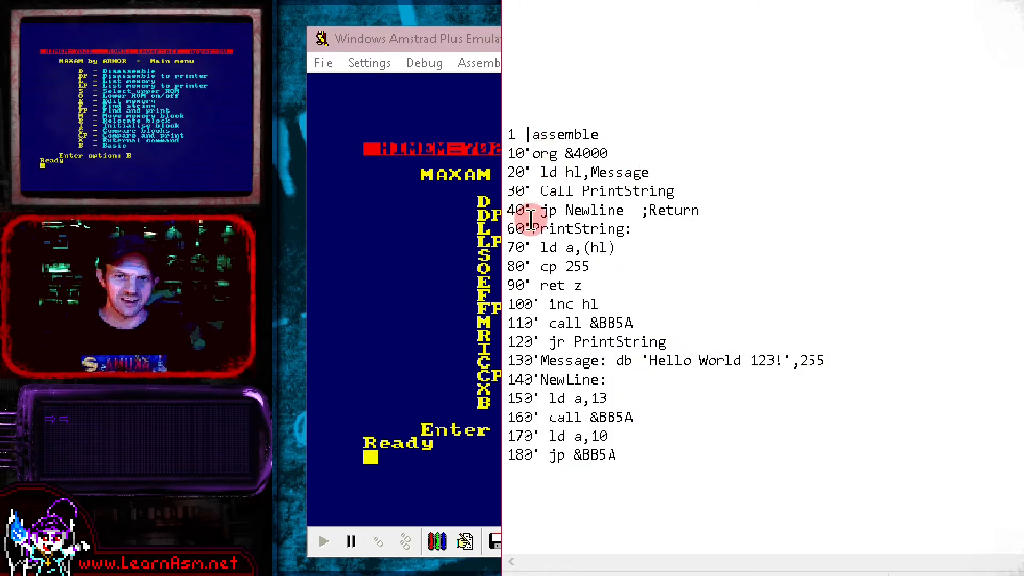
double_click(567, 152)
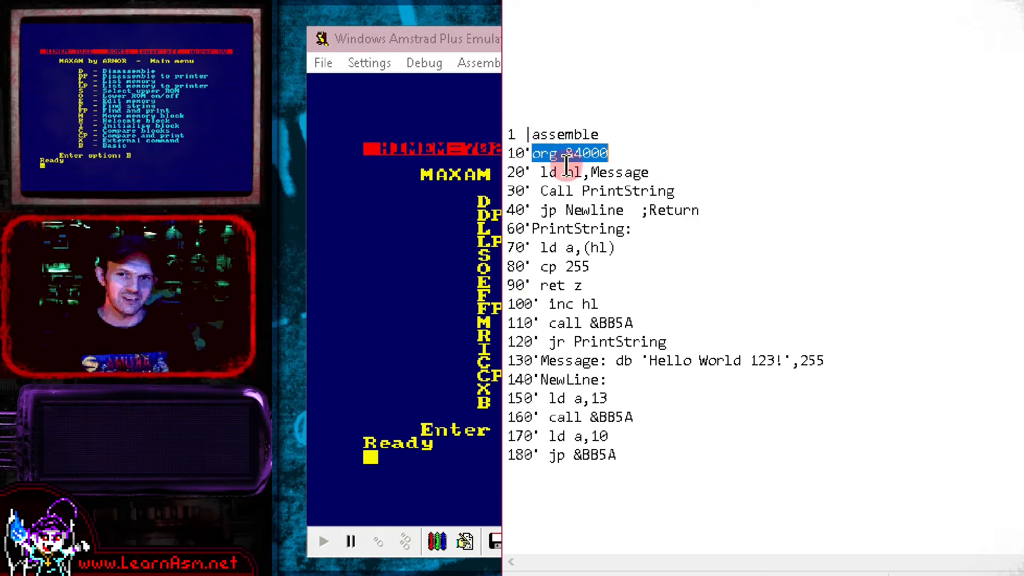
mouse_move(633, 161)
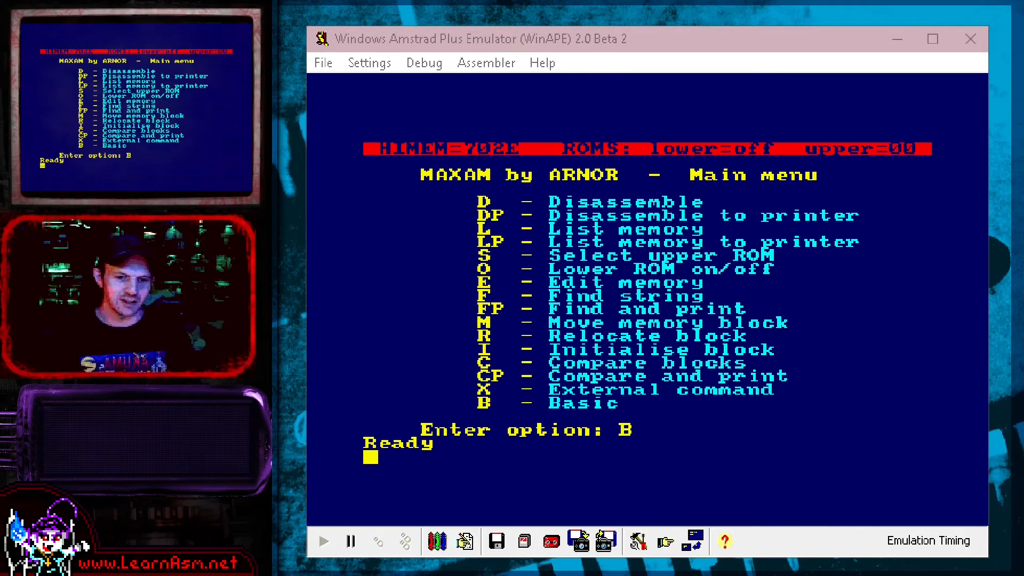
Step: Copy the numbered listing and auto-type it into the emulated BASIC via File > Auto Type
key(ctrl+c)
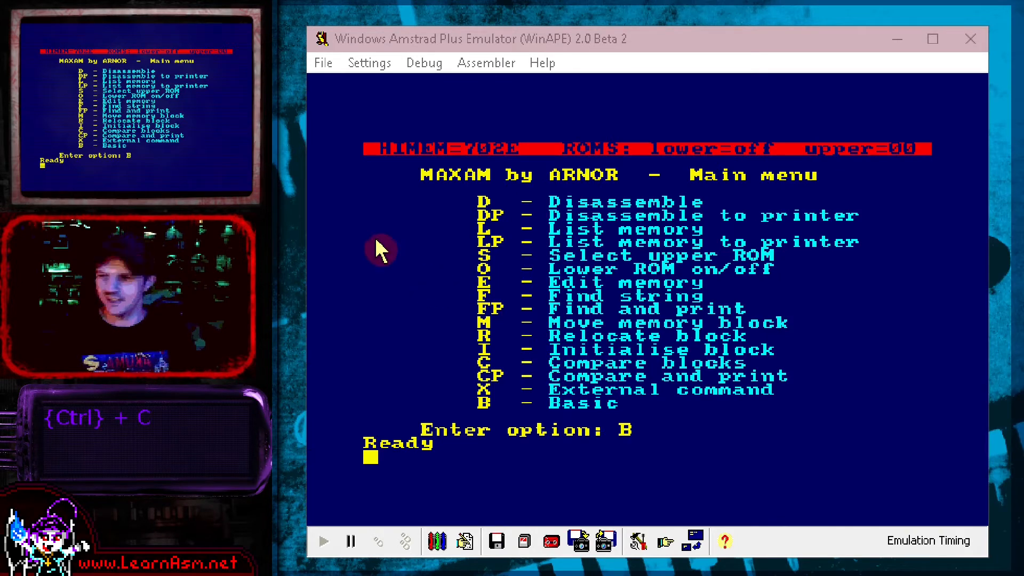
click(322, 63)
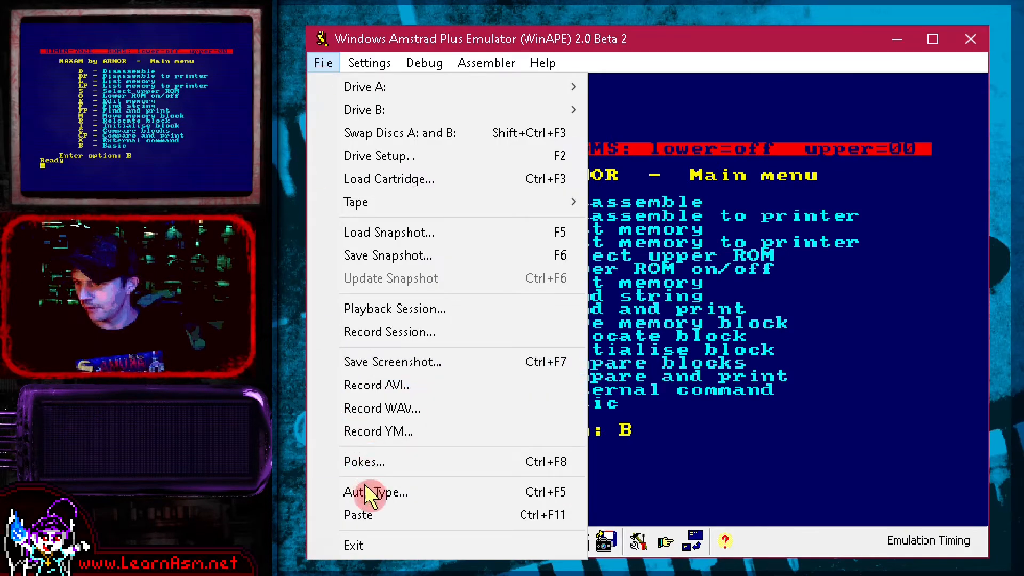
click(374, 492)
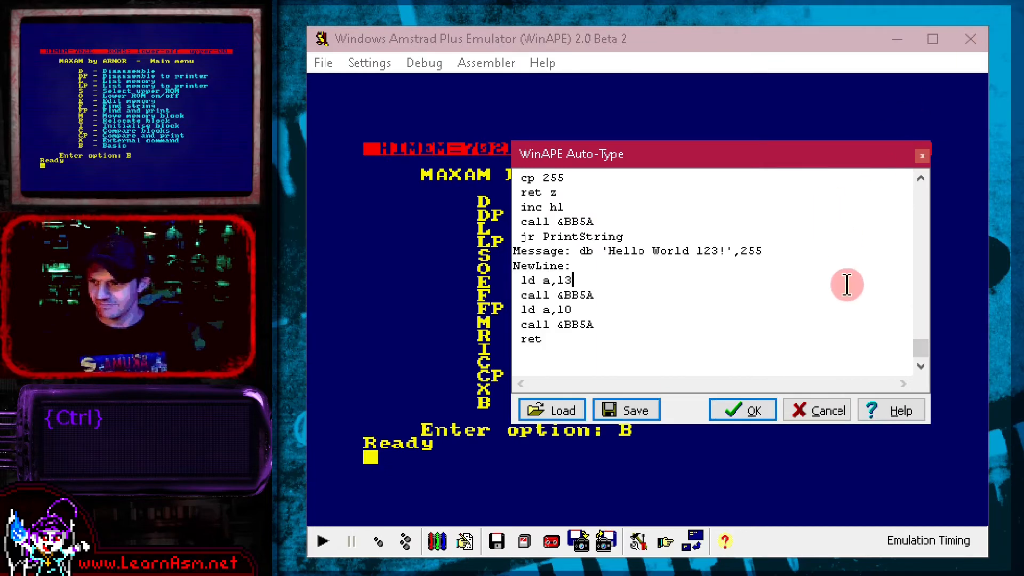
click(743, 409)
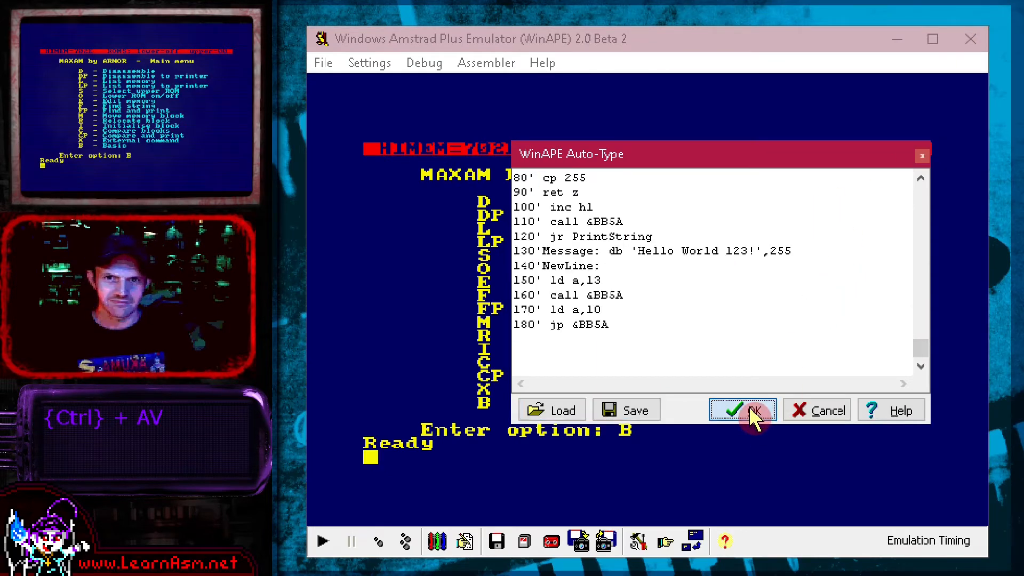
click(742, 410)
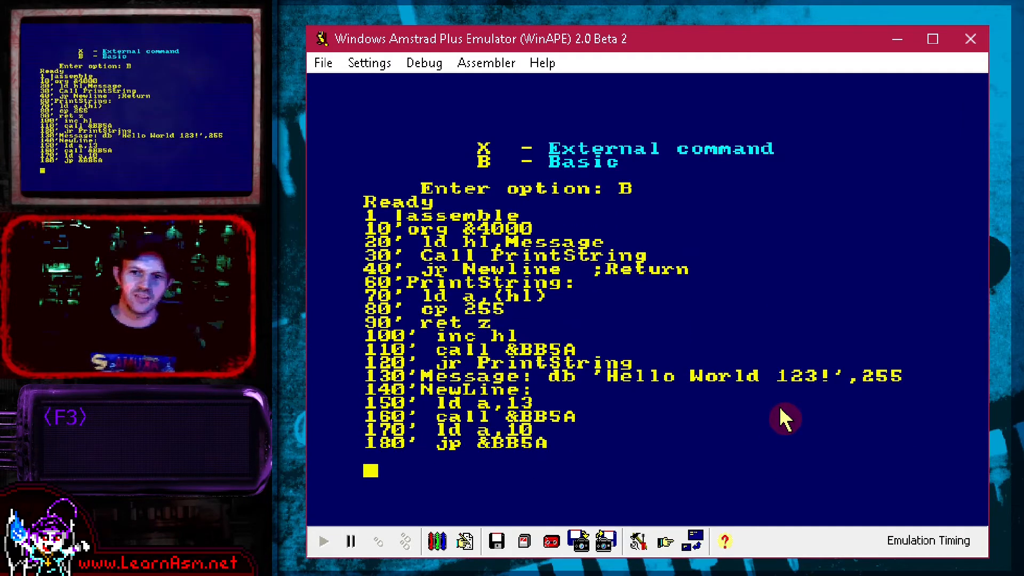
Step: List and run the program to assemble it, call &4000 to print Hello World 123!, then reset the machine
text(list)
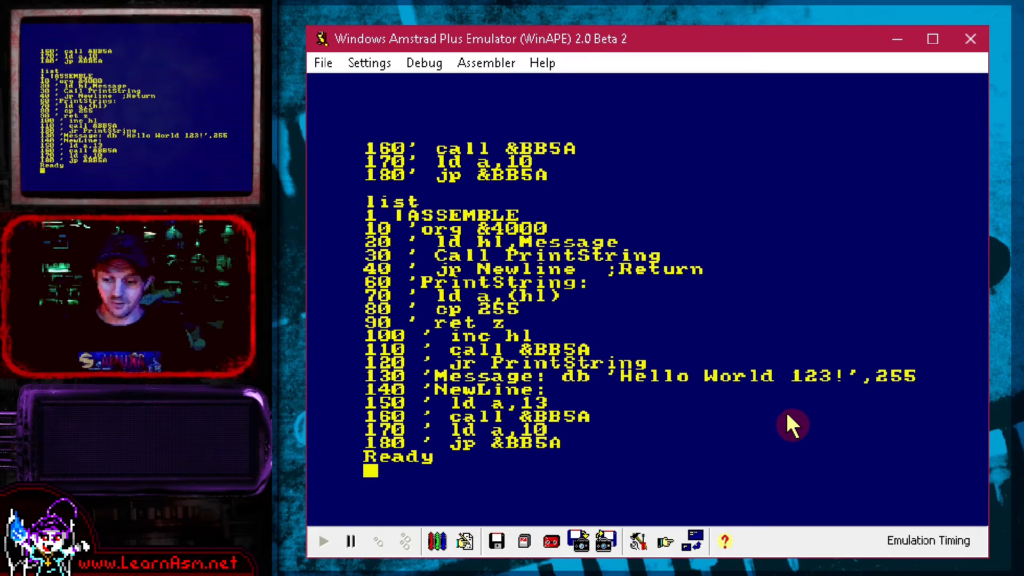
text(run)
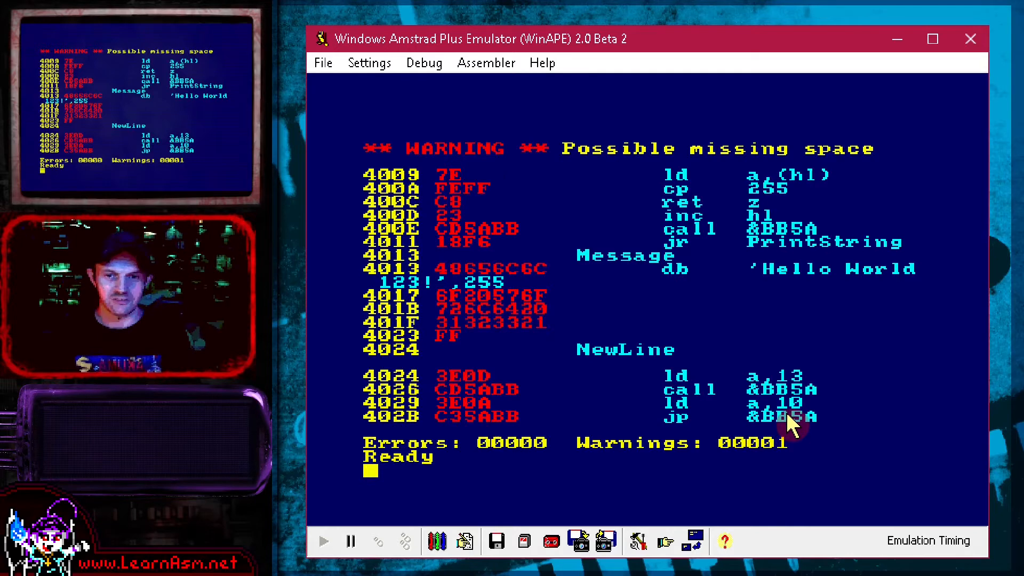
text(call %)
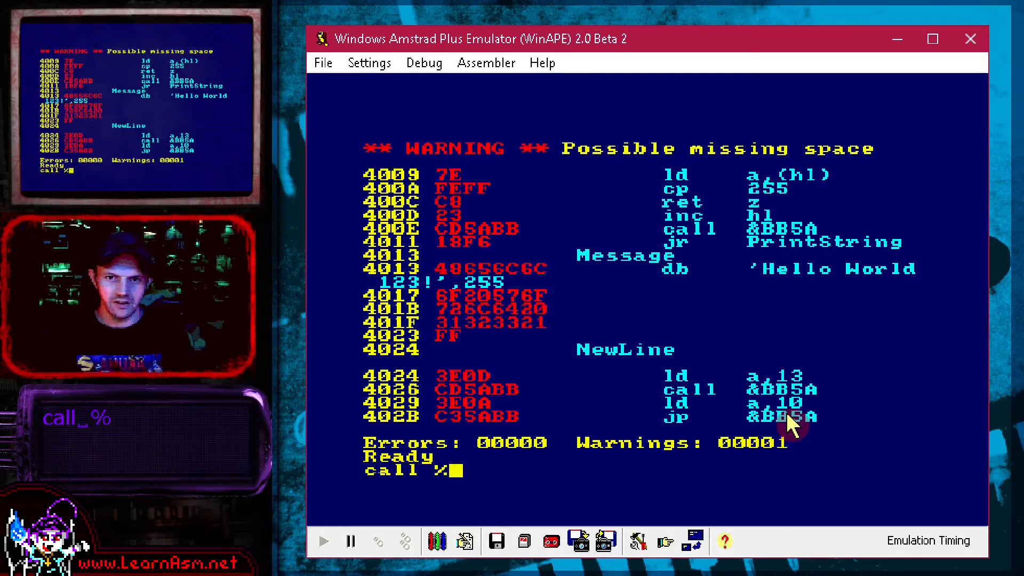
text(&4000)
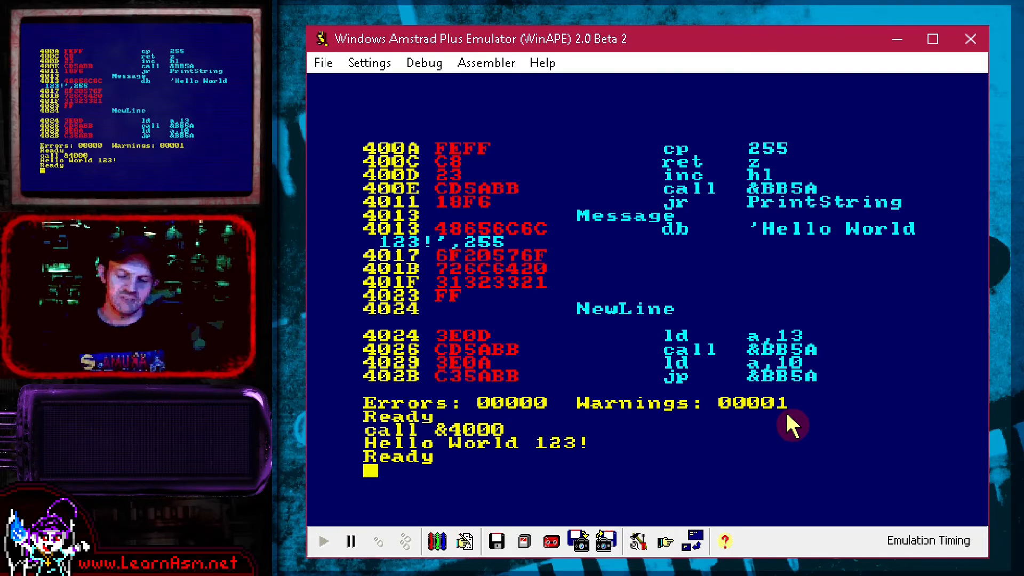
key(ctrl+F9)
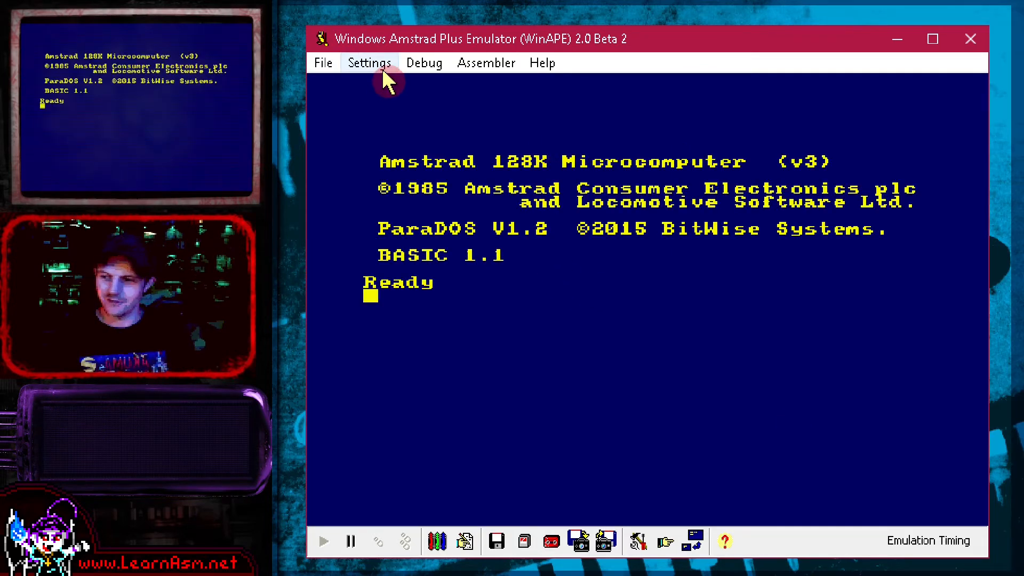
Step: In Memory settings set Upper 1 to maxam15 and Upper 2 to Protext, then reboot with OK
click(369, 62)
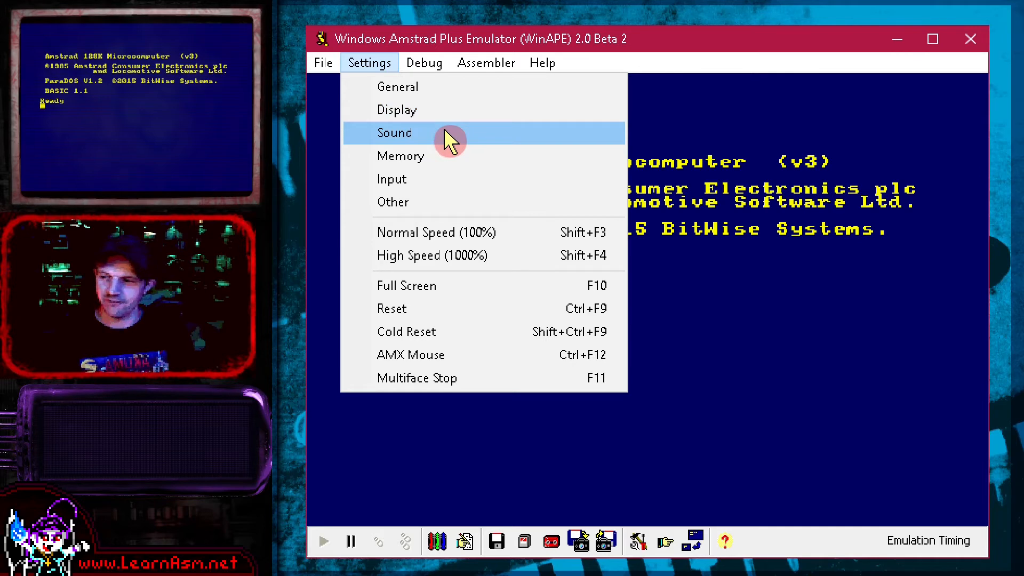
mouse_move(450, 156)
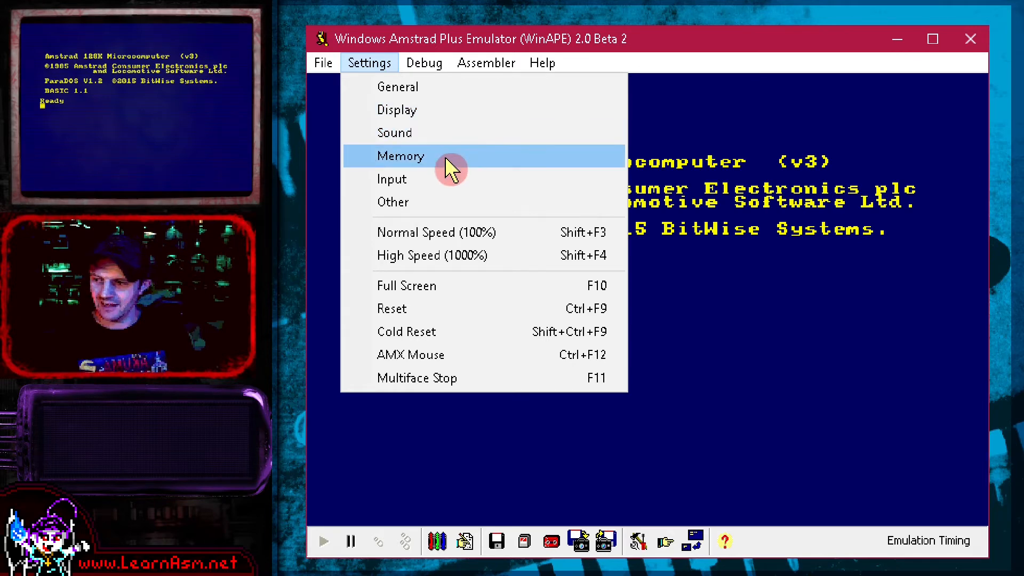
click(400, 156)
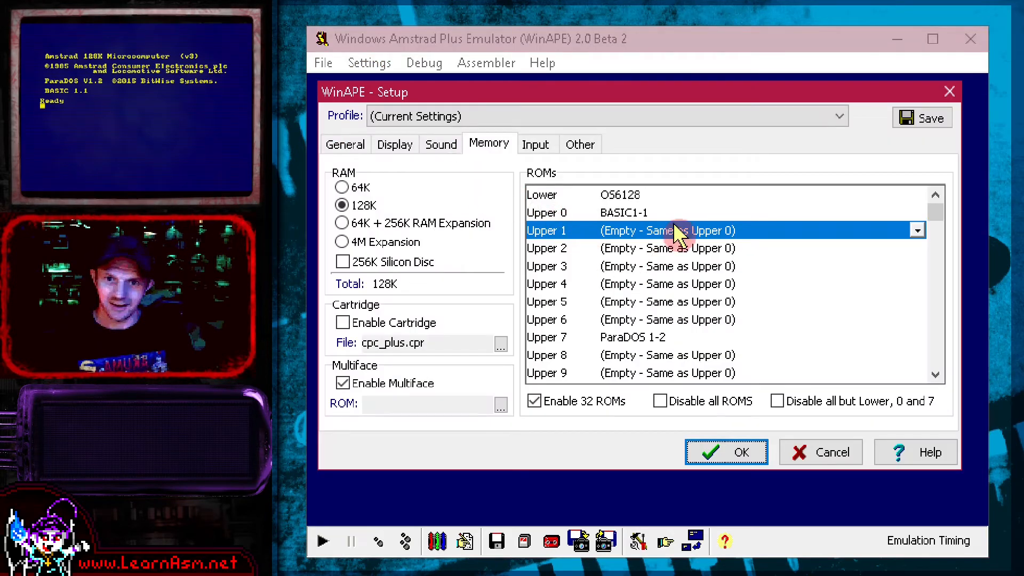
click(916, 231)
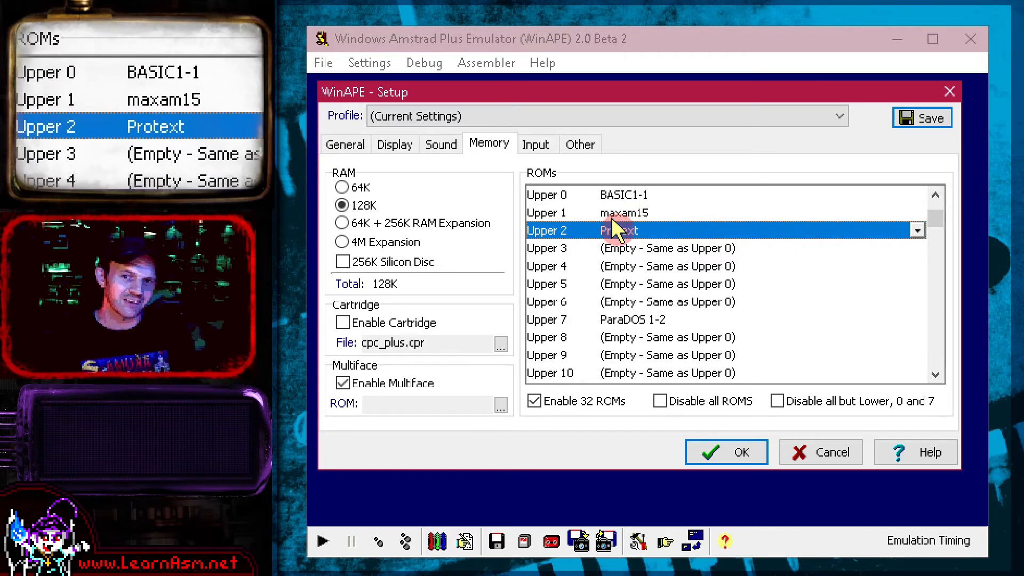
click(726, 453)
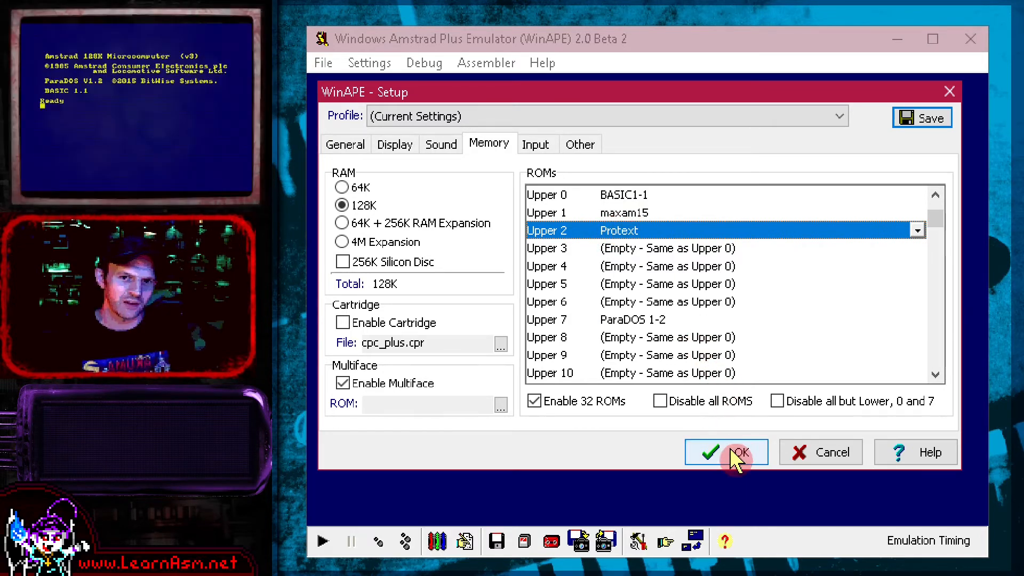
click(726, 452)
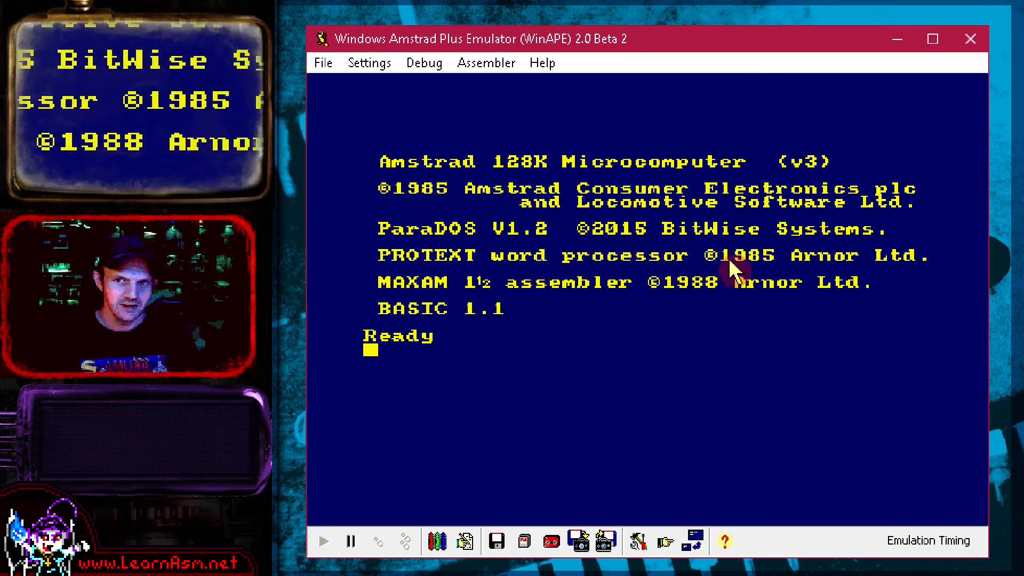
mouse_move(774, 363)
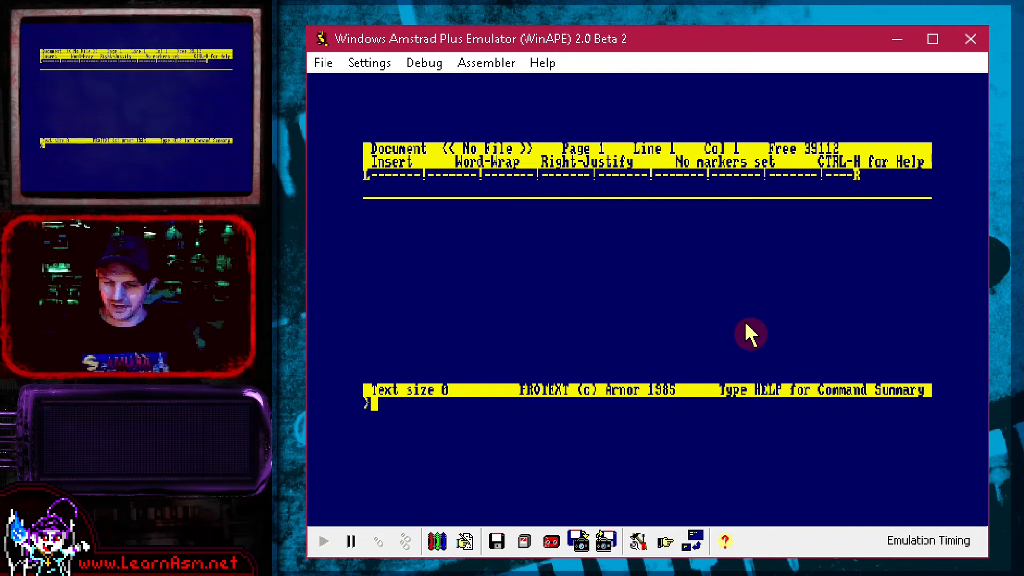
Step: Enter prog at the Protext command line to switch into program mode
key(Escape)
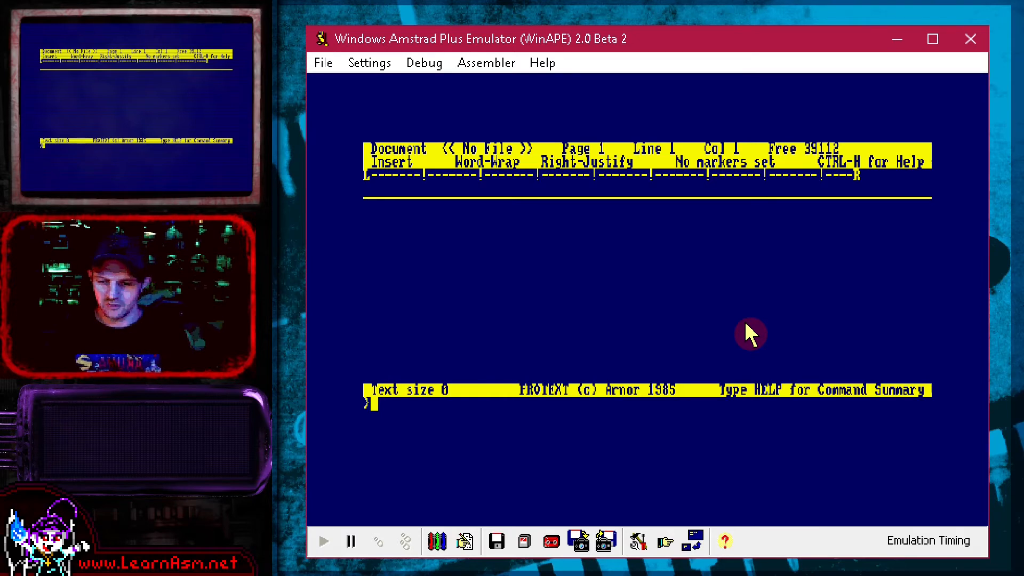
text(prog)
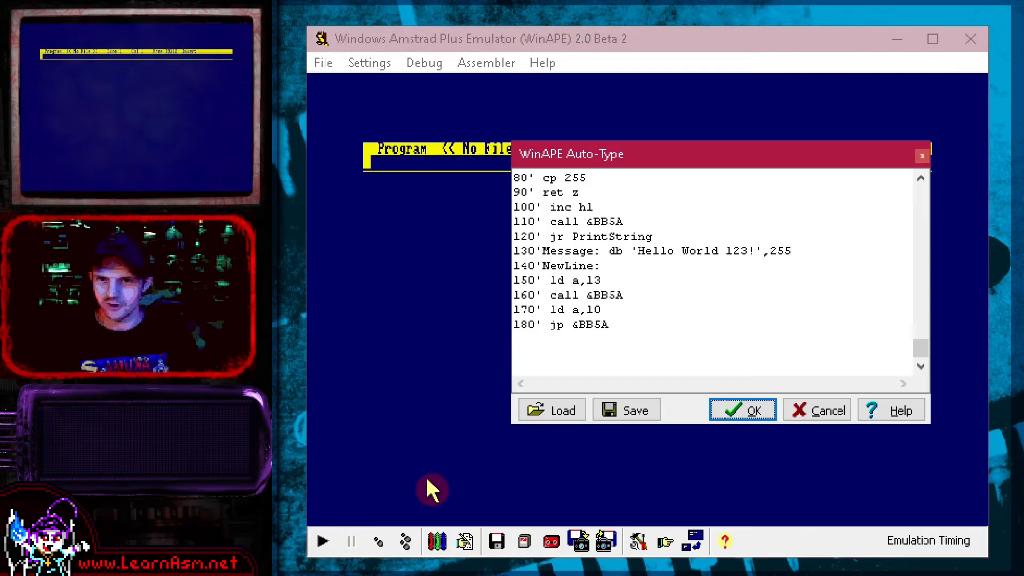
Step: Auto-type the Hello World source into the editor, finish it with ret, and return to the command line
click(639, 361)
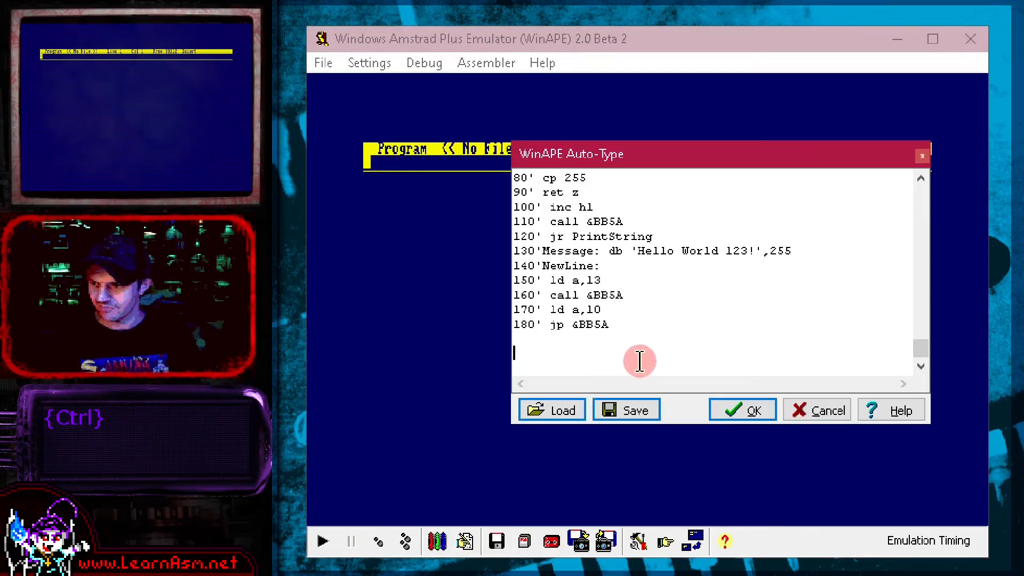
click(743, 409)
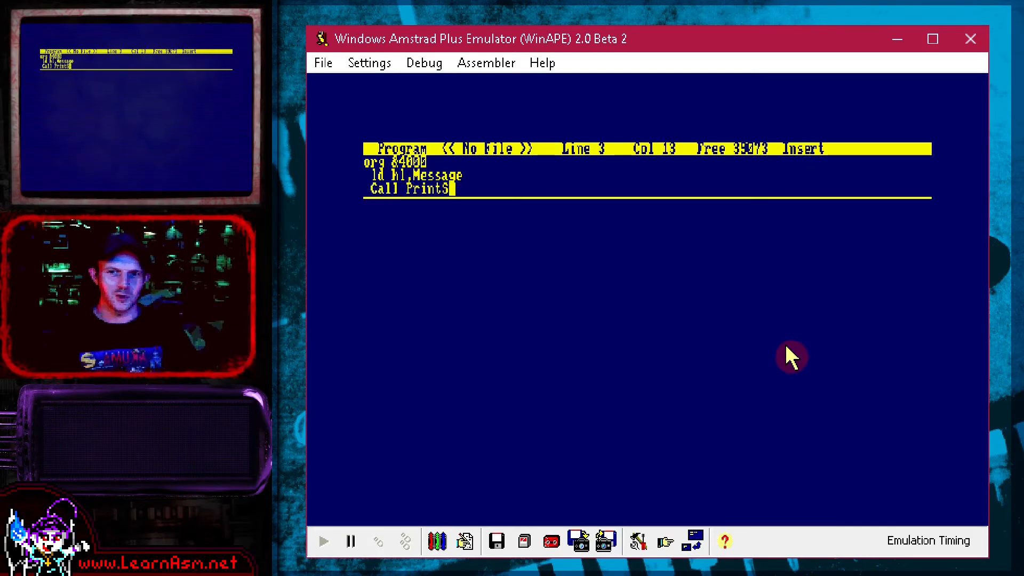
text(tring)
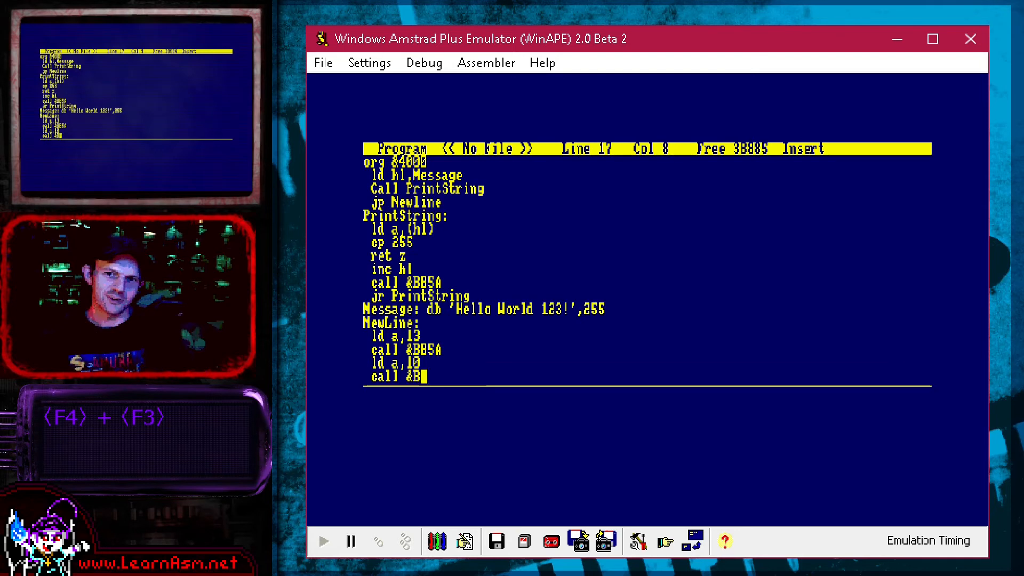
text(ret)
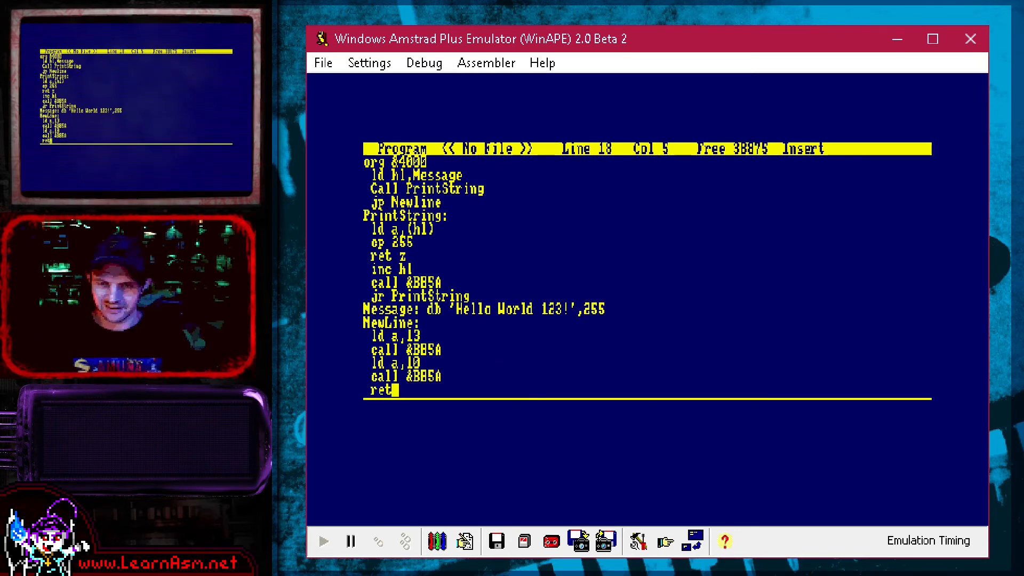
key(Escape)
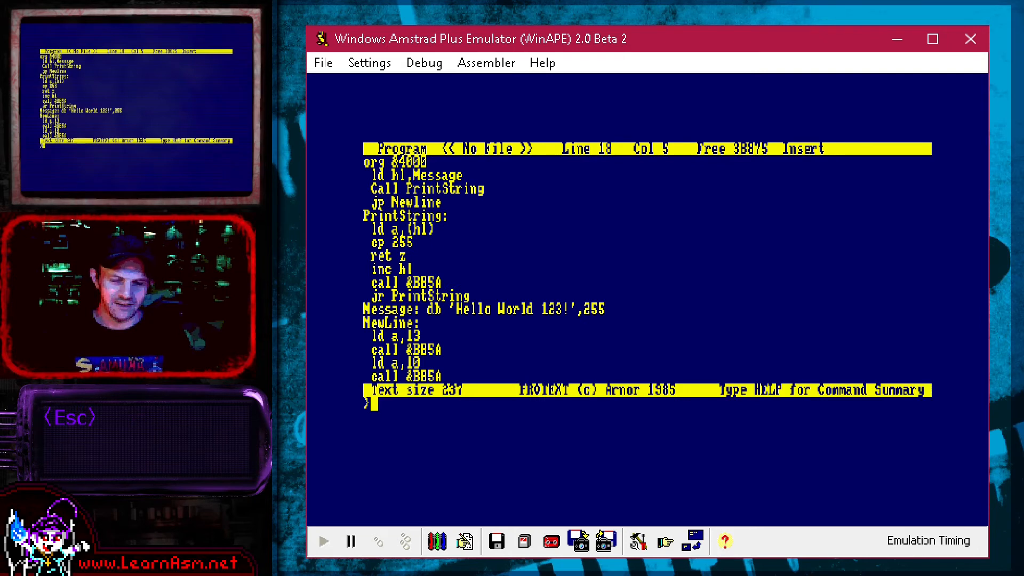
Step: Assemble with asm (zero errors) and run with j to print Hello World 123!
text(asm)
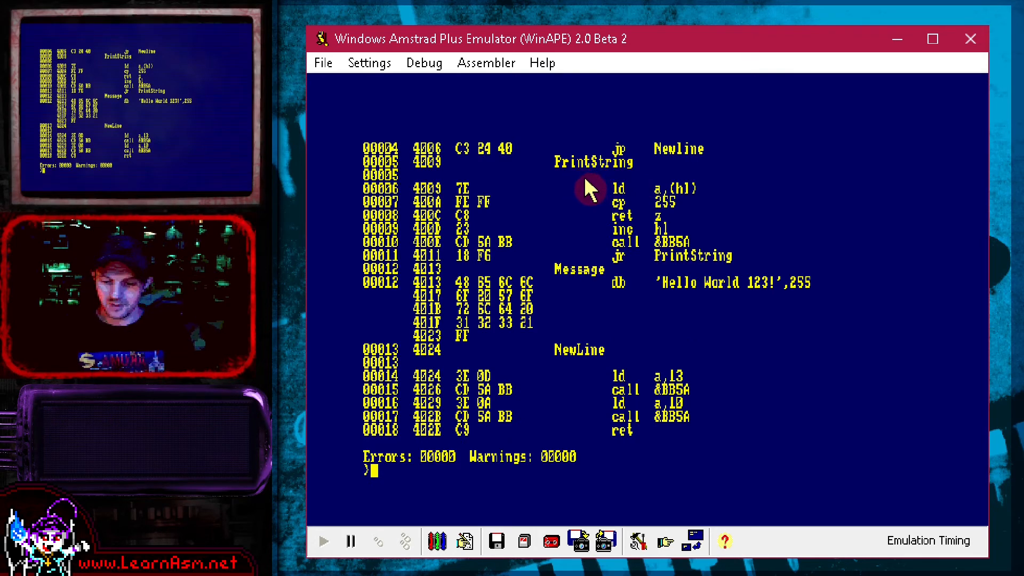
text(j)
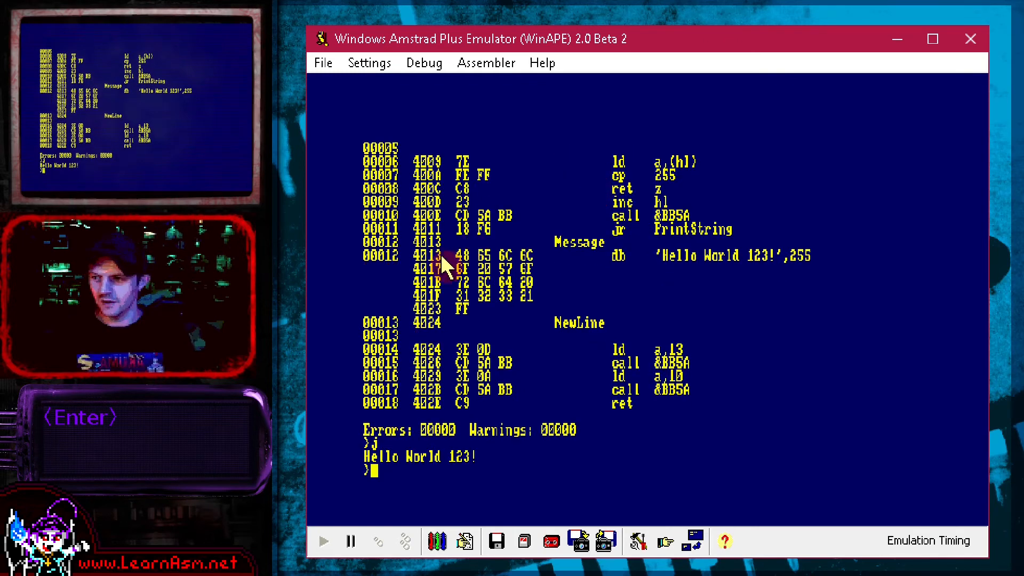
mouse_move(450, 468)
text(q)
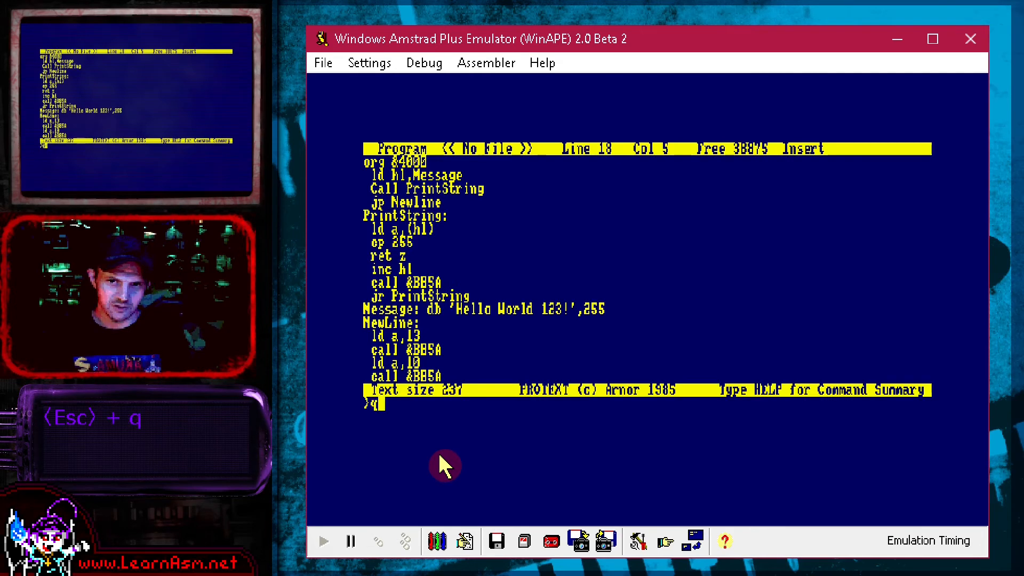
Step: Quit to BASIC, call &4000 to print Hello World 123!, then pause and bring up the debugger
text(uit)
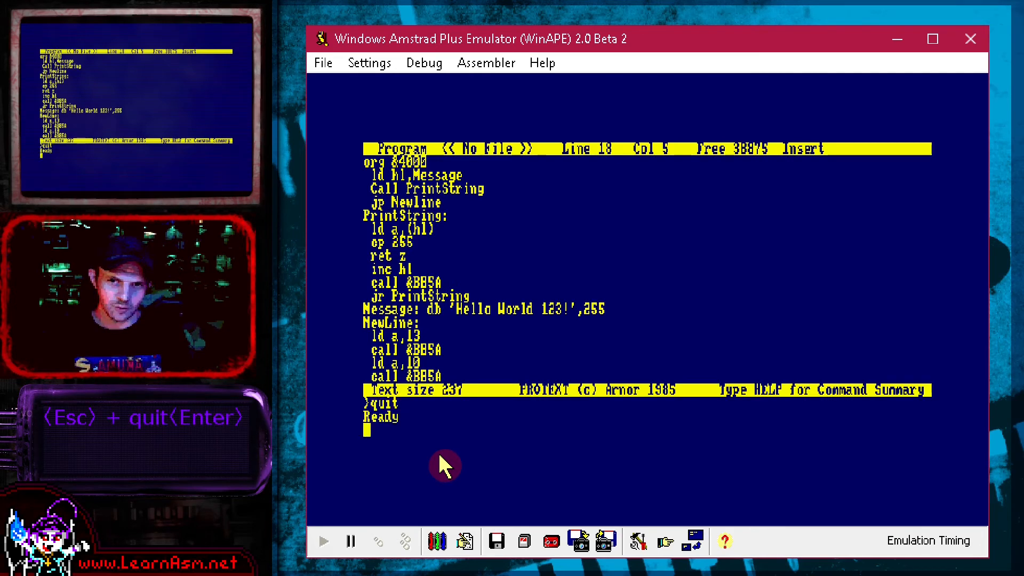
text(call &4000)
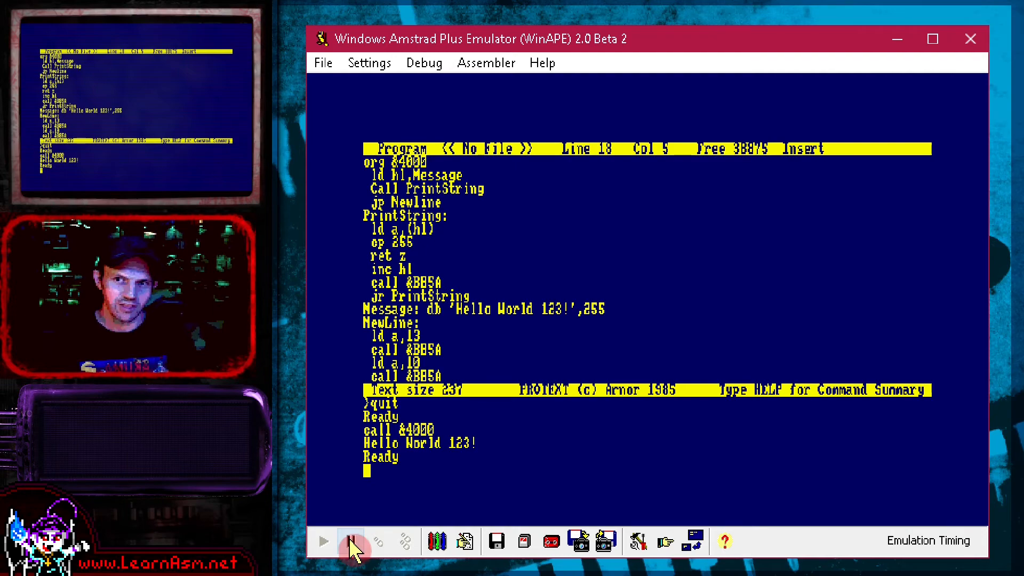
click(357, 540)
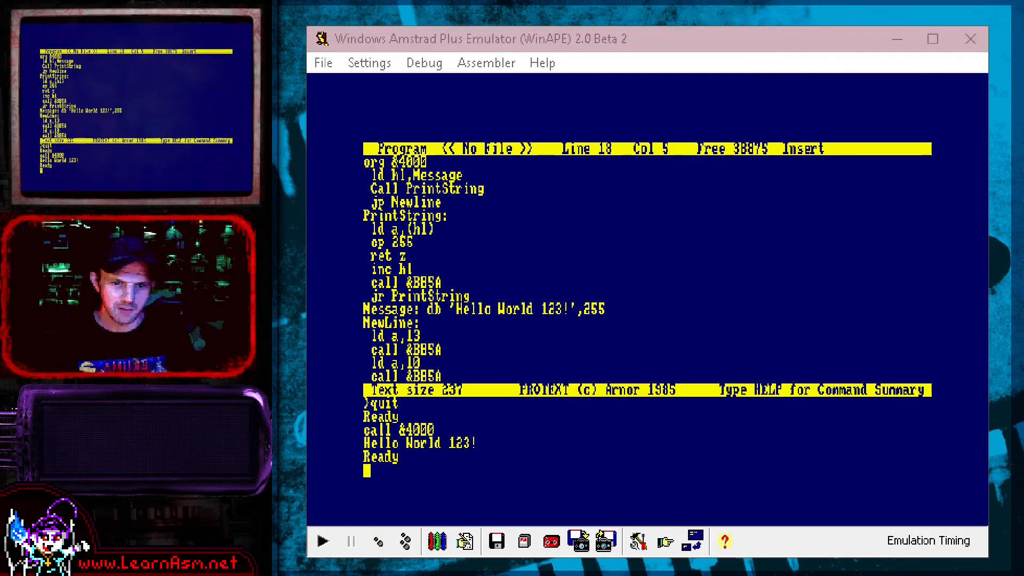
click(424, 63)
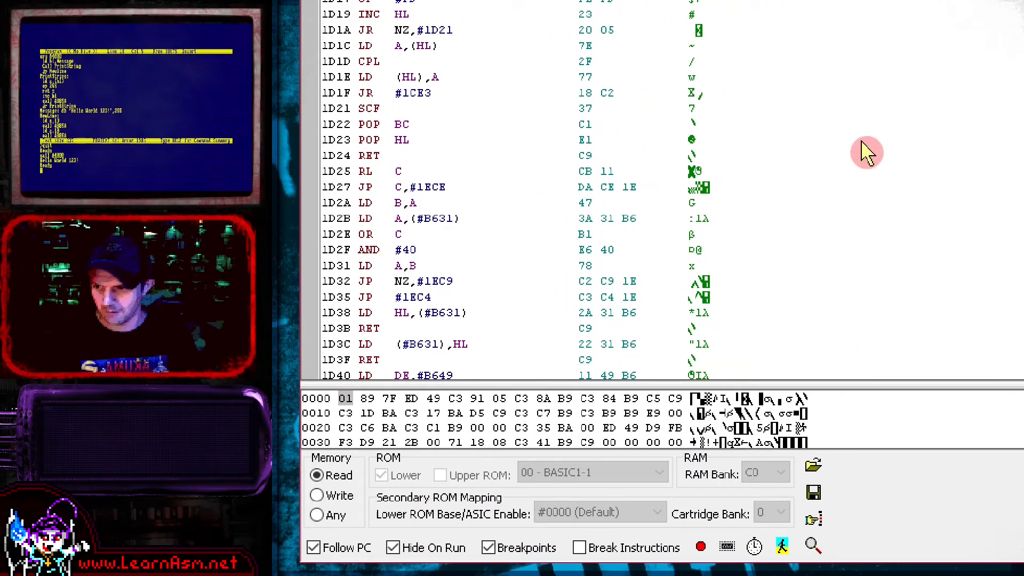
mouse_move(890, 381)
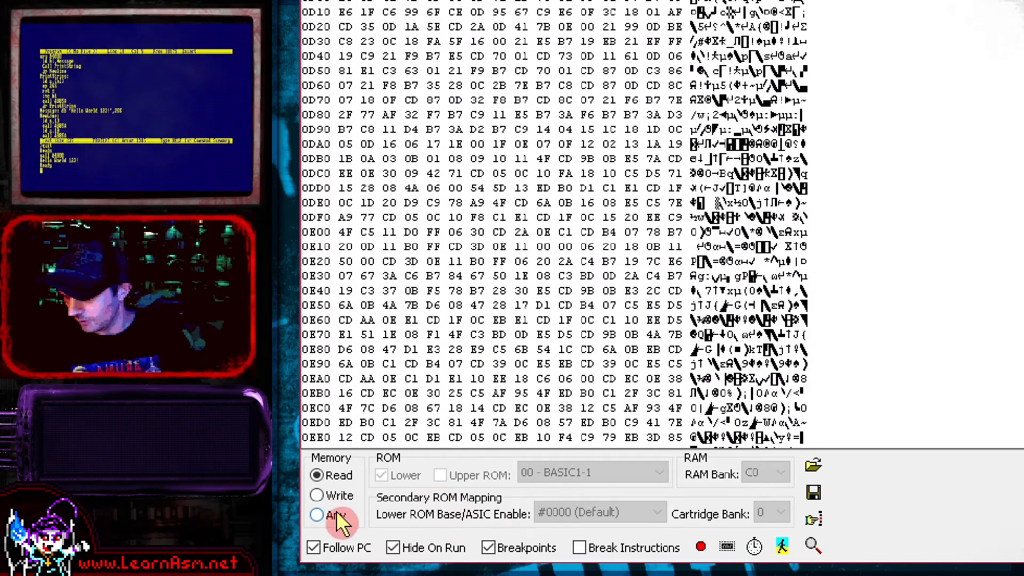
Step: Switch the debugger memory dump to the Any memory access mode
click(317, 515)
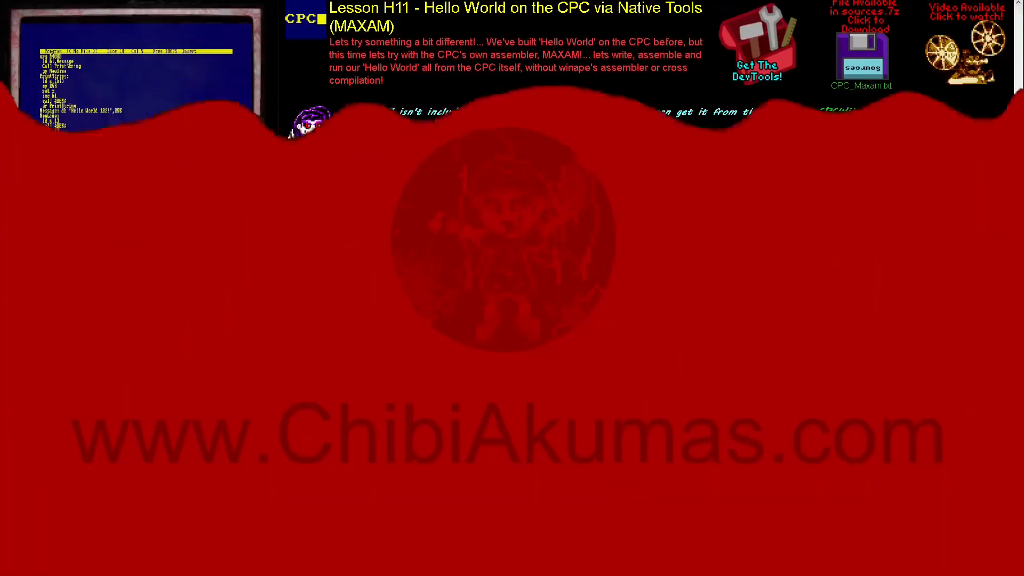
Step: Scroll down the Lesson H11 page to the Maxam 1.14 ROM setup section
scroll(down, 3)
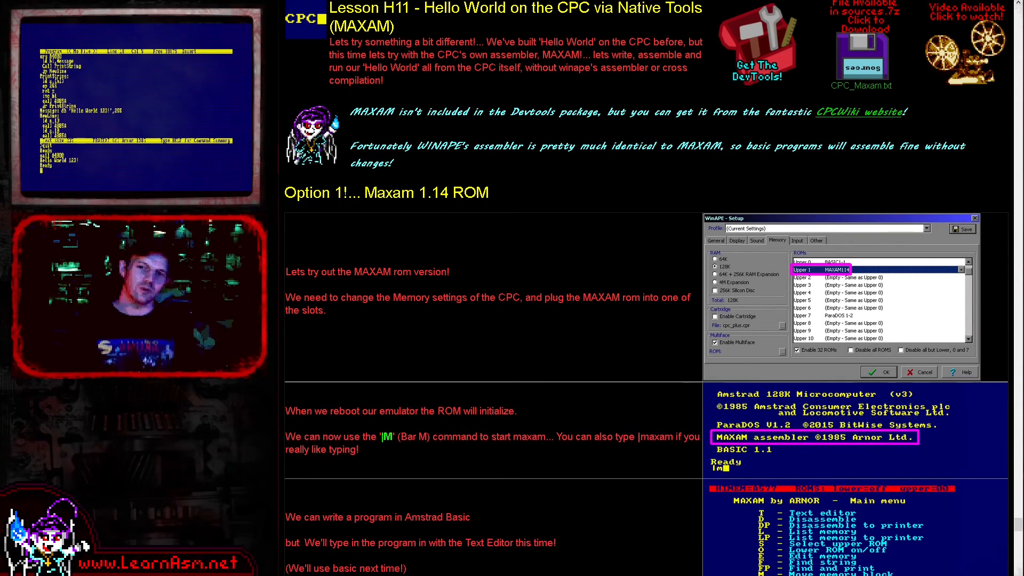